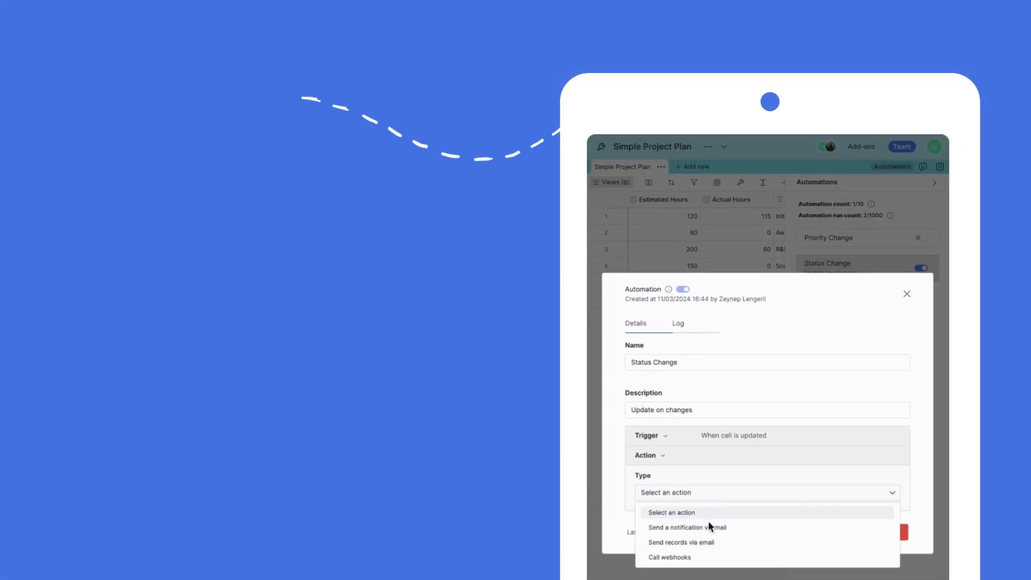
Show the Automations side panel for the Simple Project Plan, currently empty.
{"action": "left_click", "coordinate": [687, 526]}
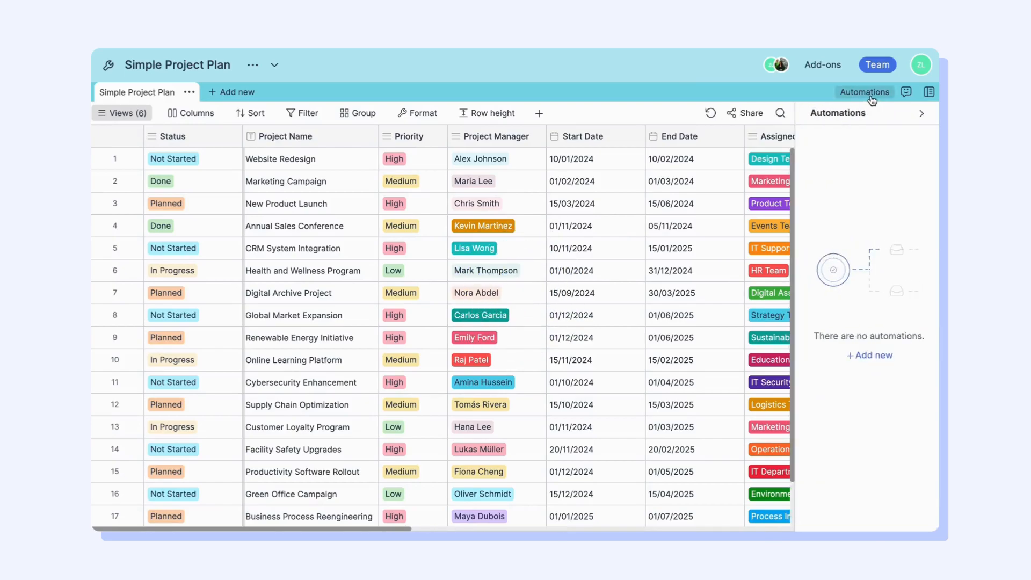
Create a new automation named 'Status Change' with description 'Update on changes'.
{"action": "left_click", "coordinate": [869, 355]}
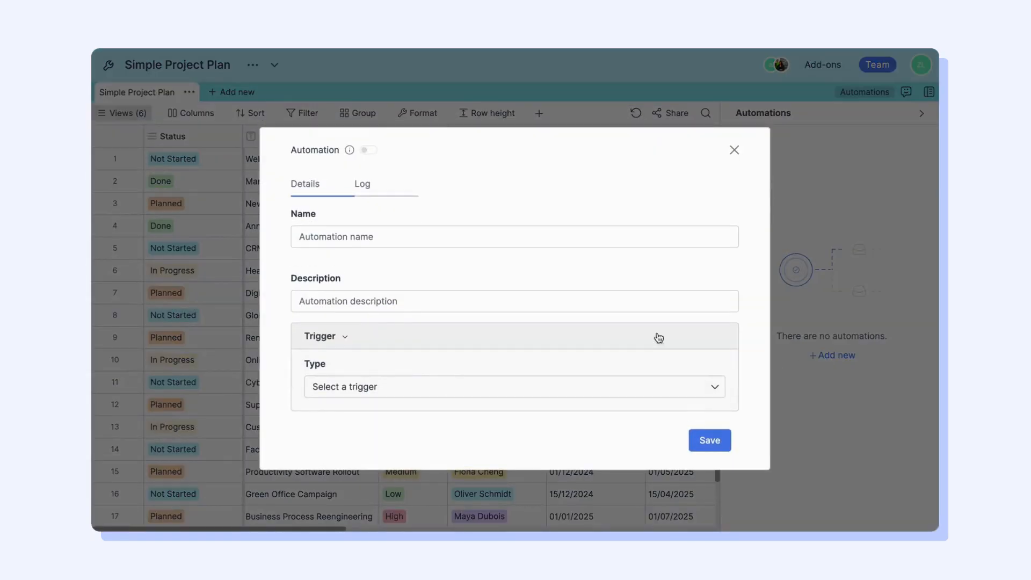
{"action": "mouse_move", "coordinate": [400, 398]}
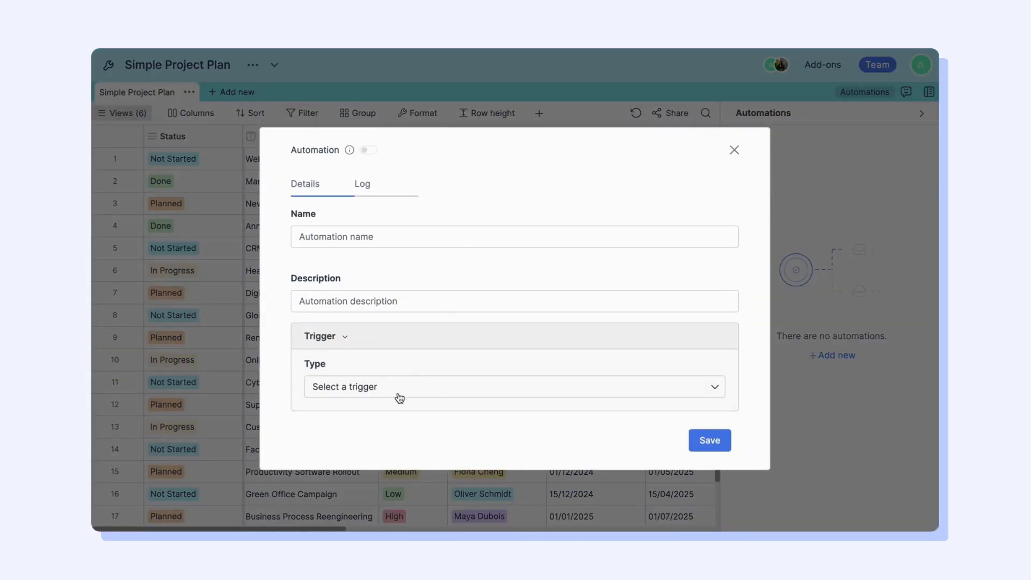
{"action": "left_click", "coordinate": [514, 386]}
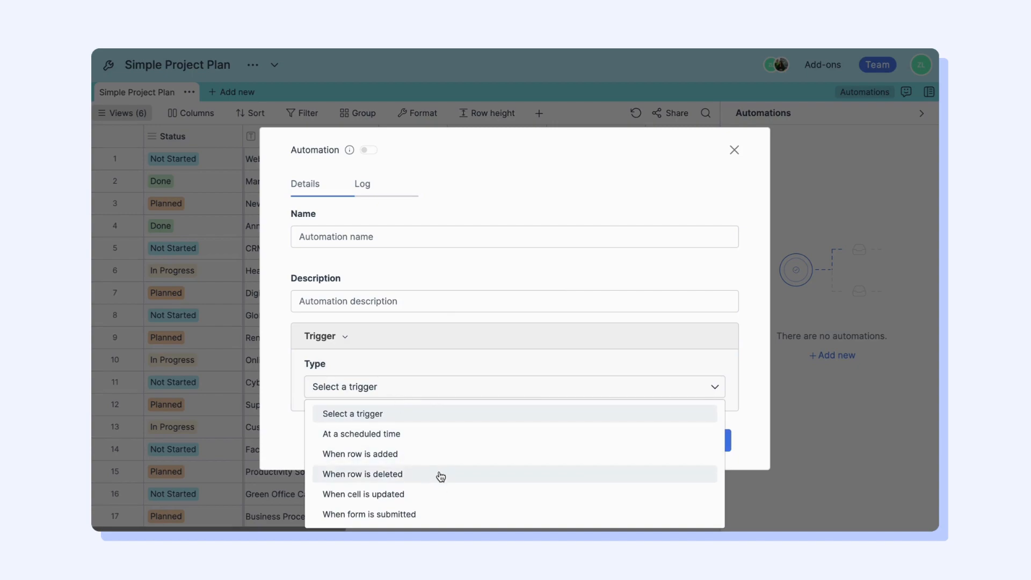
{"action": "mouse_move", "coordinate": [457, 435]}
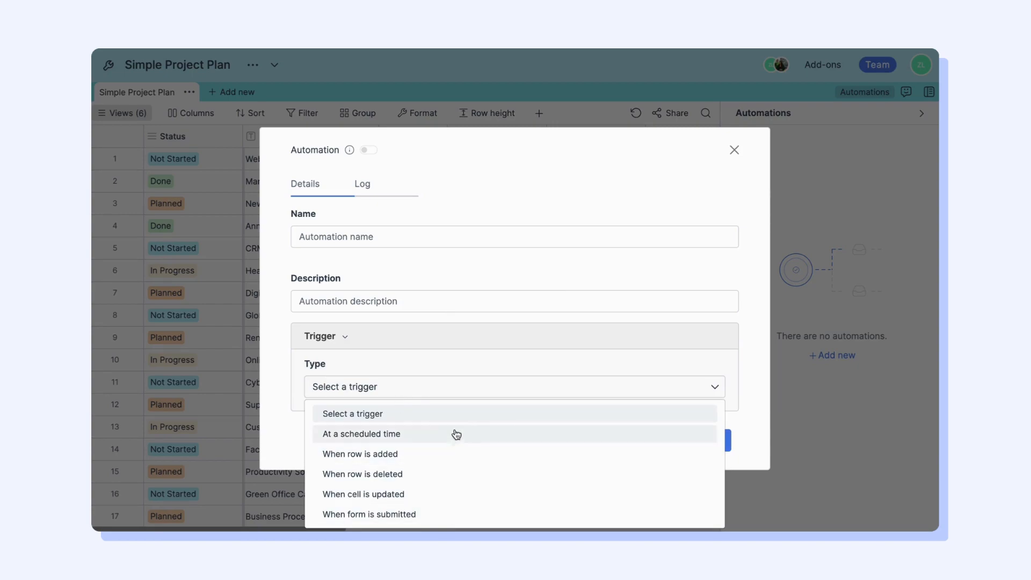
{"action": "type", "text": "Status Change"}
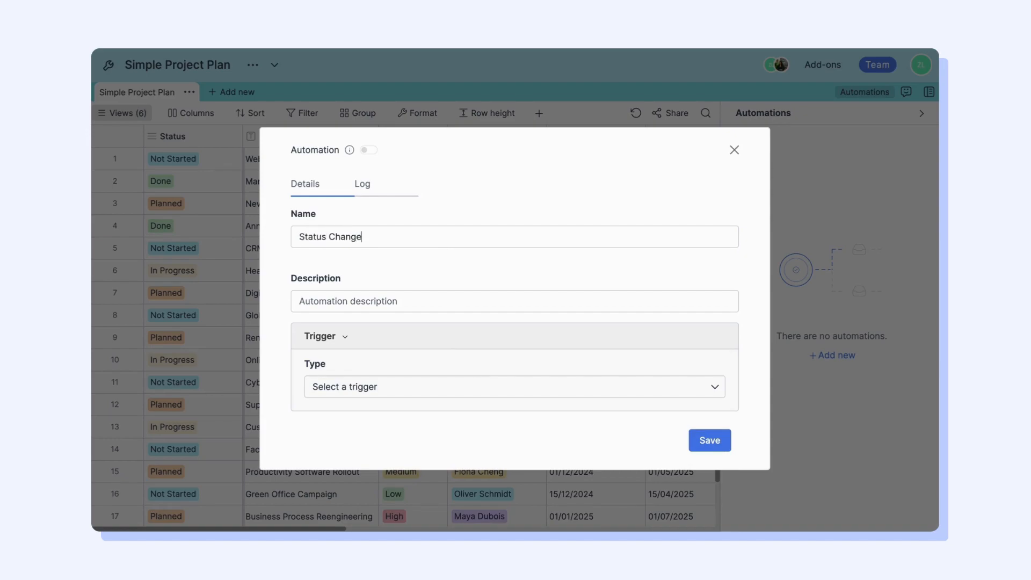
{"action": "type", "text": "Update"}
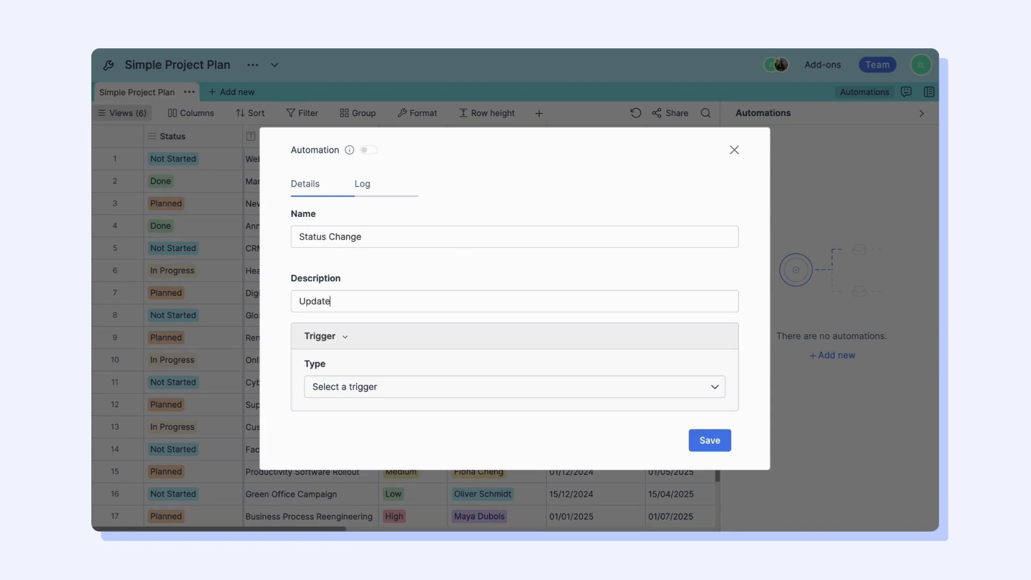
{"action": "type", "text": "on chang"}
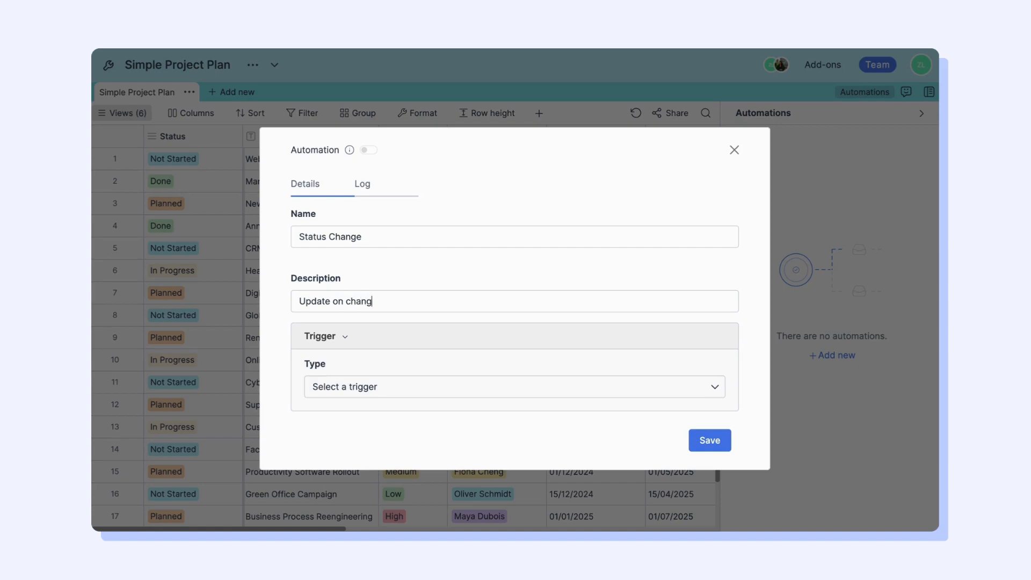
{"action": "type", "text": "es"}
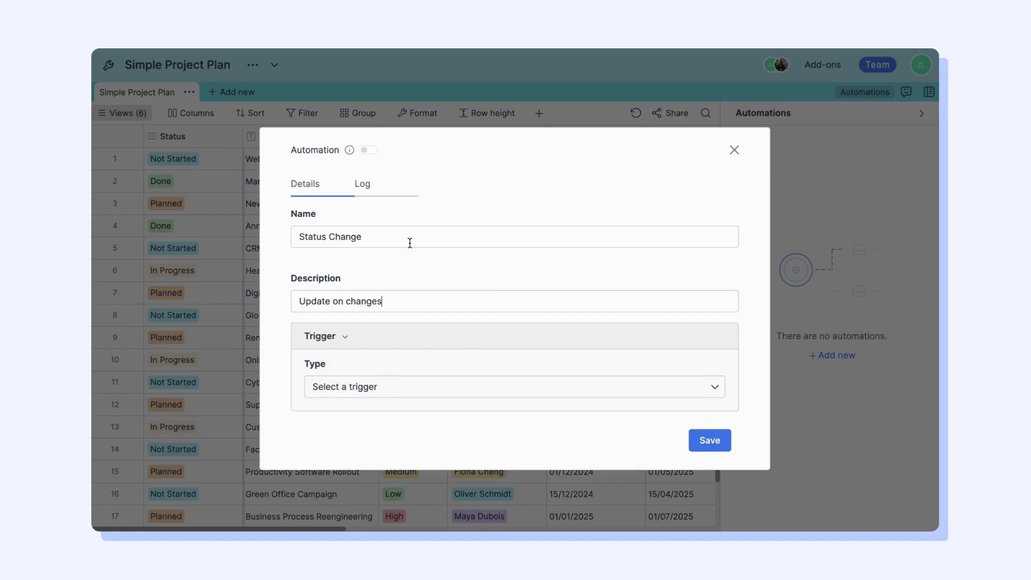
{"action": "double_click", "coordinate": [330, 236]}
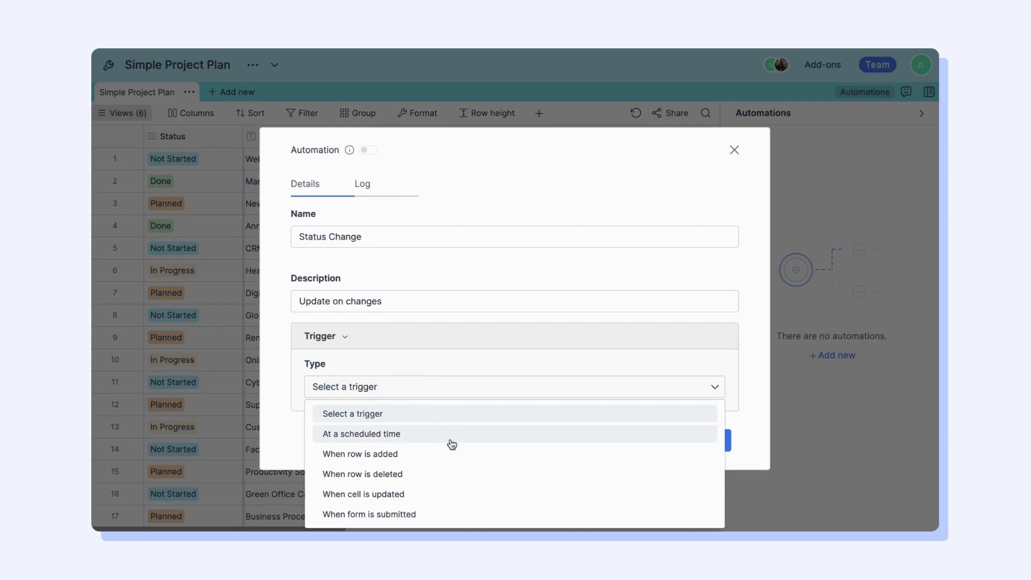
{"action": "mouse_move", "coordinate": [464, 494]}
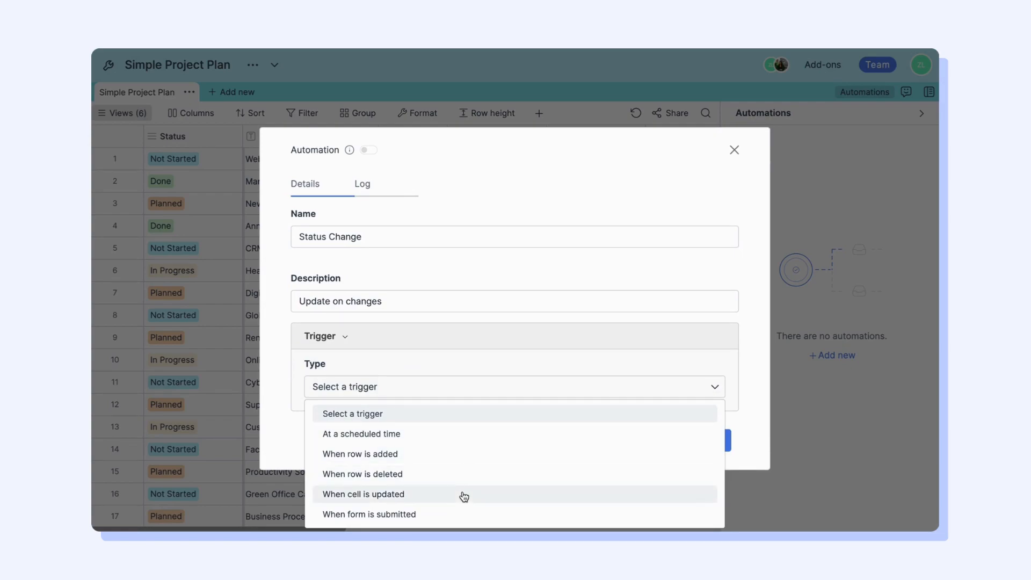
{"action": "mouse_move", "coordinate": [476, 433]}
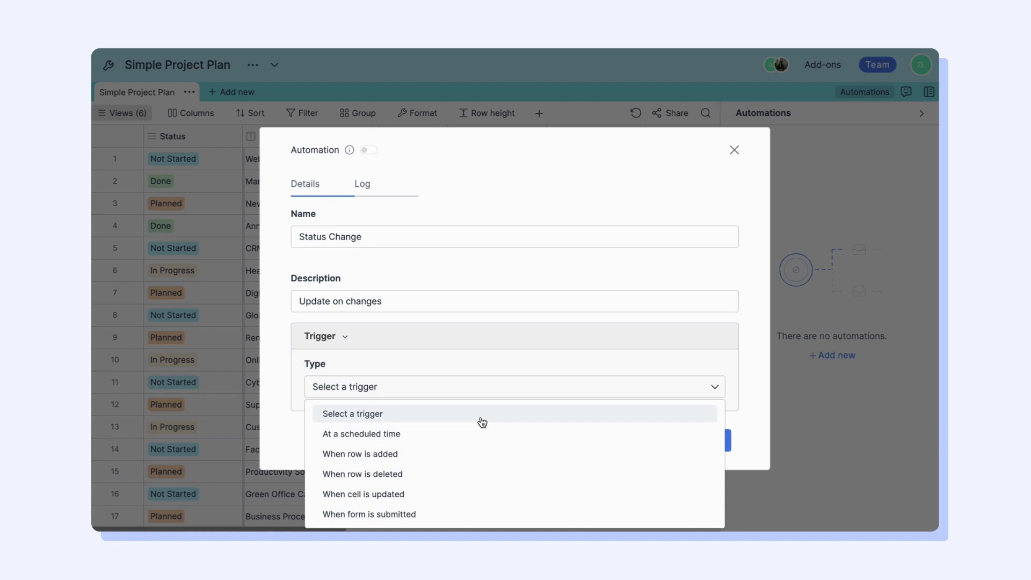
{"action": "mouse_move", "coordinate": [481, 433]}
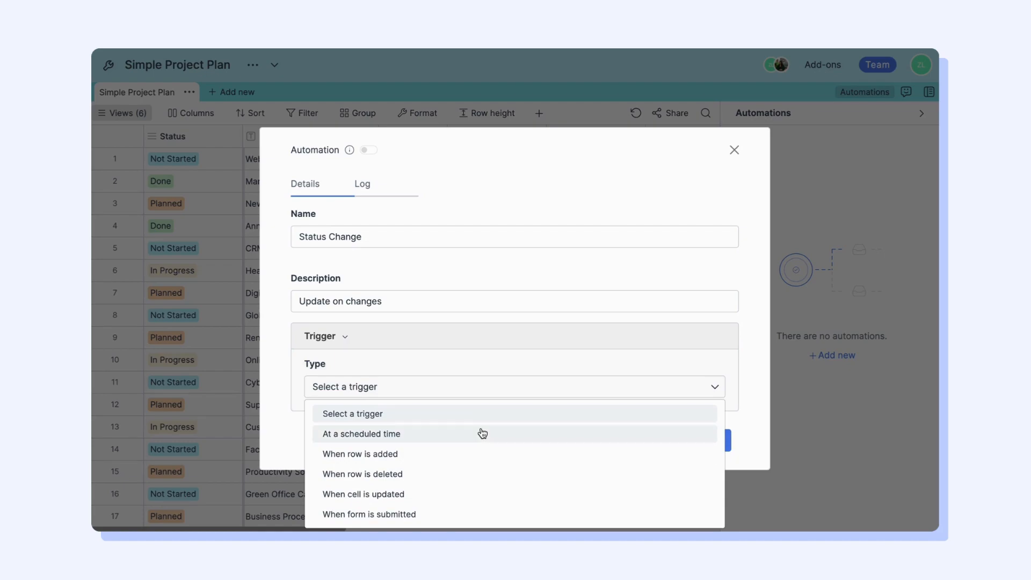
Explore the scheduled-time trigger's day and month options, adding Tuesday, then choose 'When row is added'.
{"action": "left_click", "coordinate": [361, 433]}
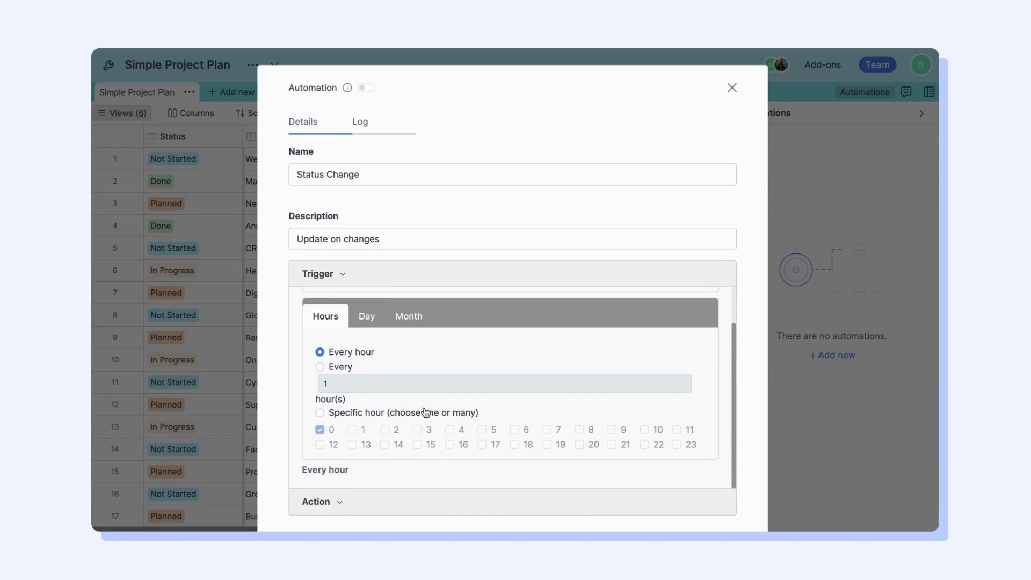
{"action": "left_click", "coordinate": [365, 316]}
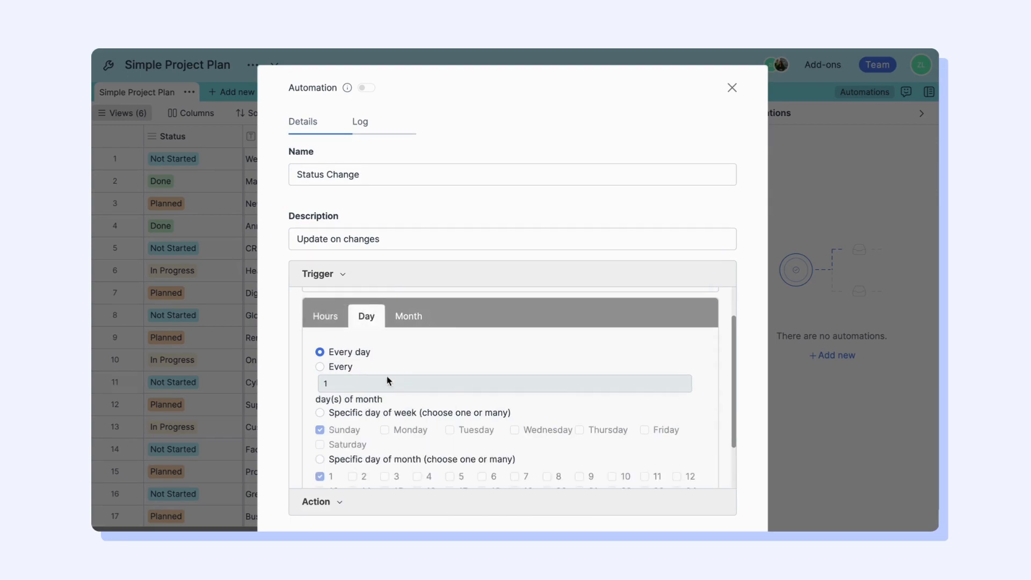
{"action": "left_click", "coordinate": [408, 316]}
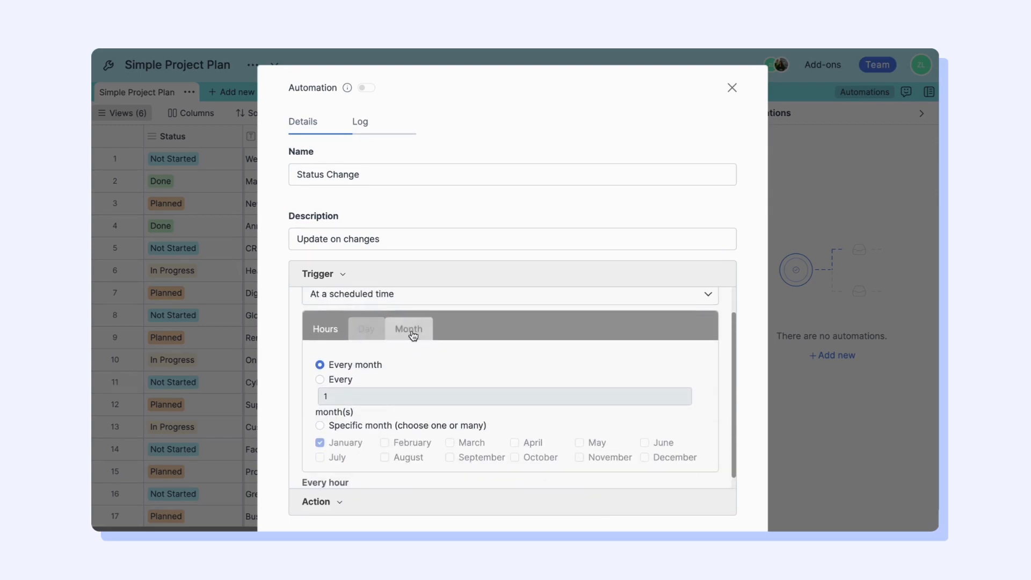
{"action": "left_click", "coordinate": [367, 316]}
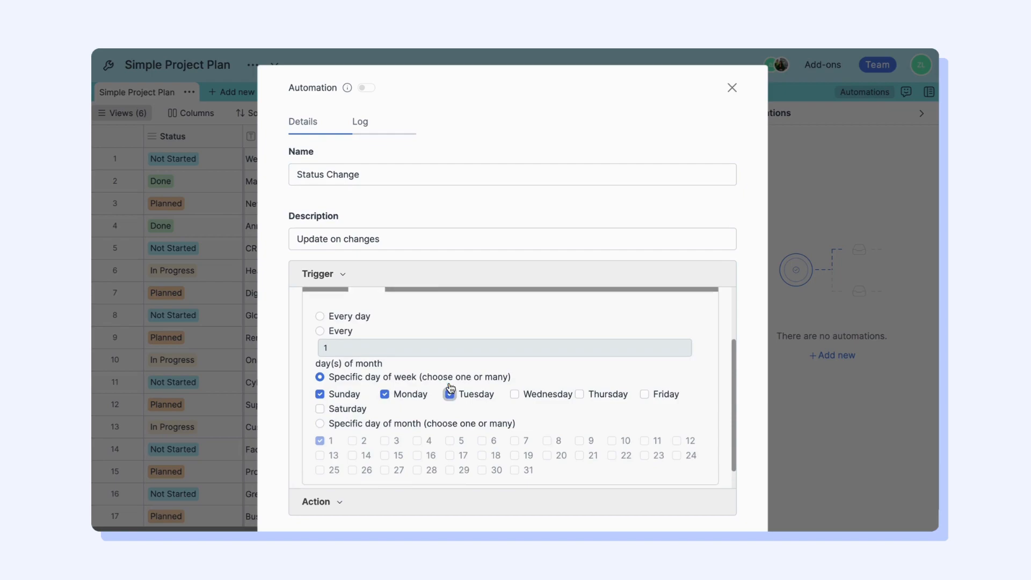
{"action": "left_click", "coordinate": [325, 316]}
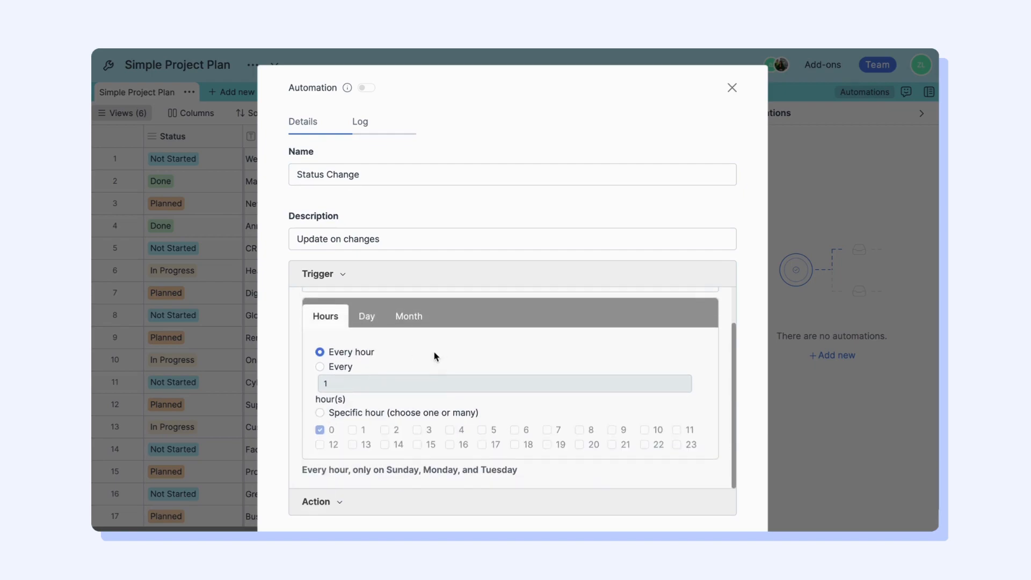
{"action": "left_click", "coordinate": [321, 412]}
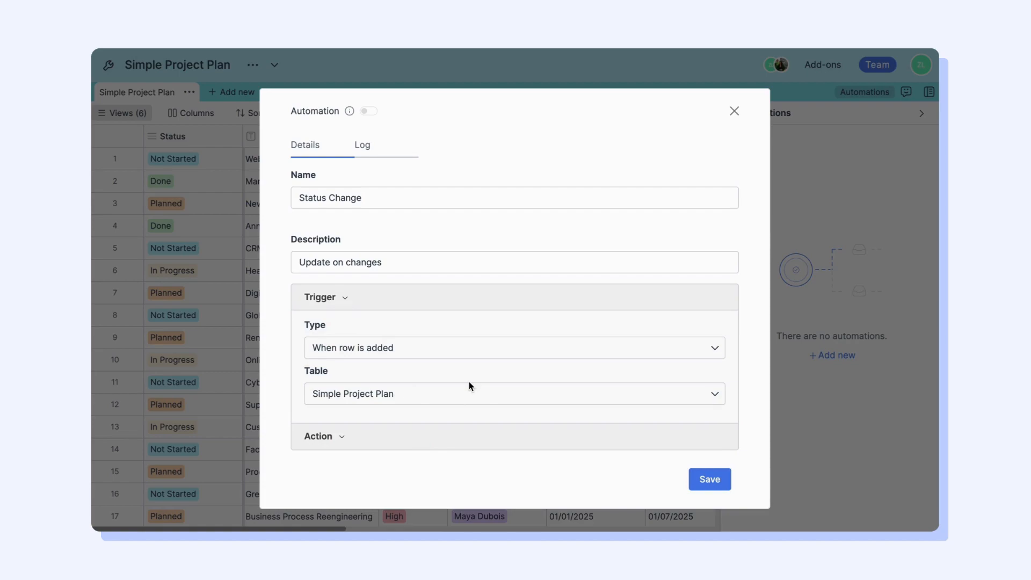
{"action": "mouse_move", "coordinate": [455, 353]}
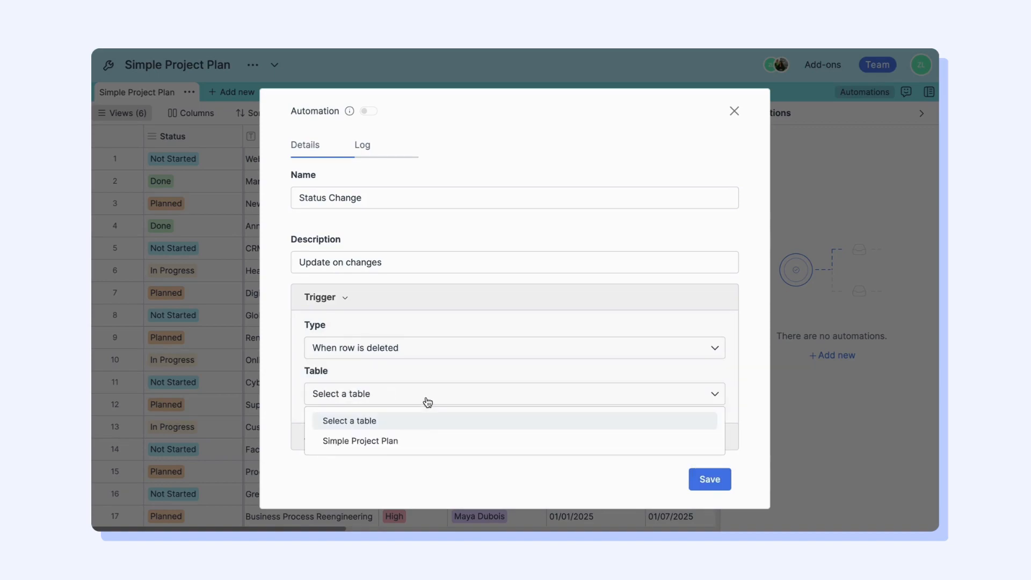
Point the cell-update trigger at Simple Project Plan and watch the Status column.
{"action": "left_click", "coordinate": [360, 441]}
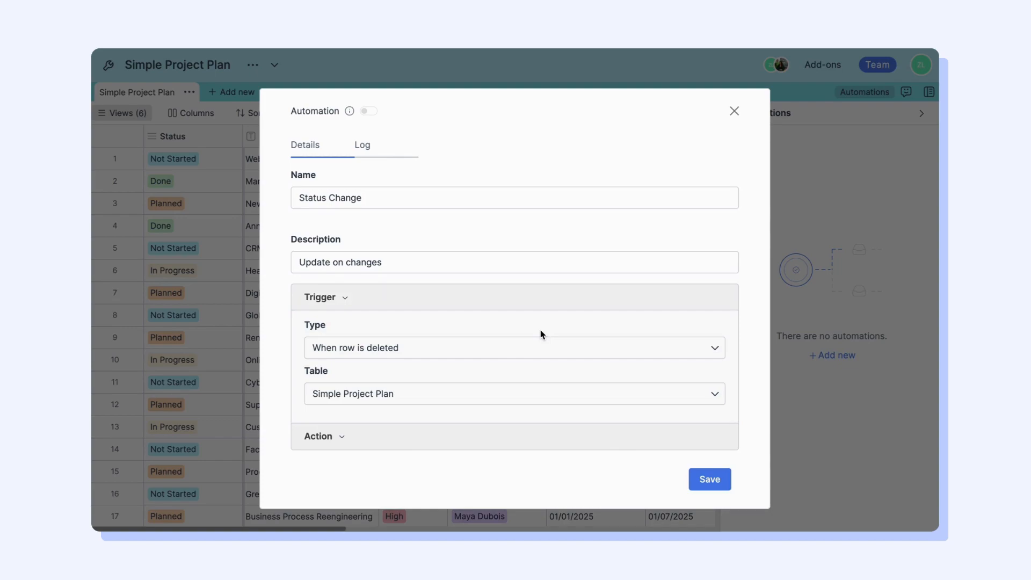
{"action": "left_click", "coordinate": [513, 393]}
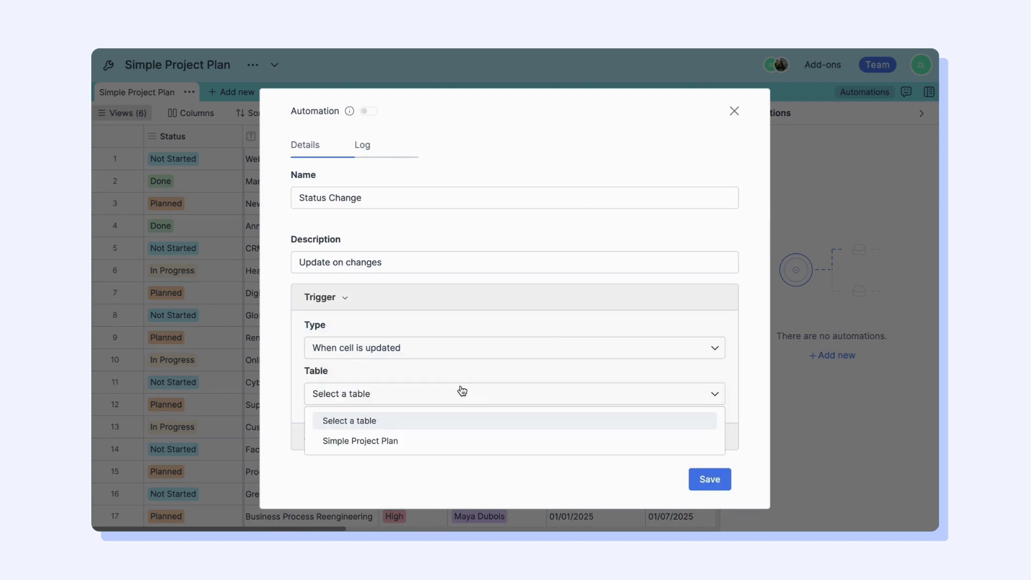
{"action": "left_click", "coordinate": [360, 441]}
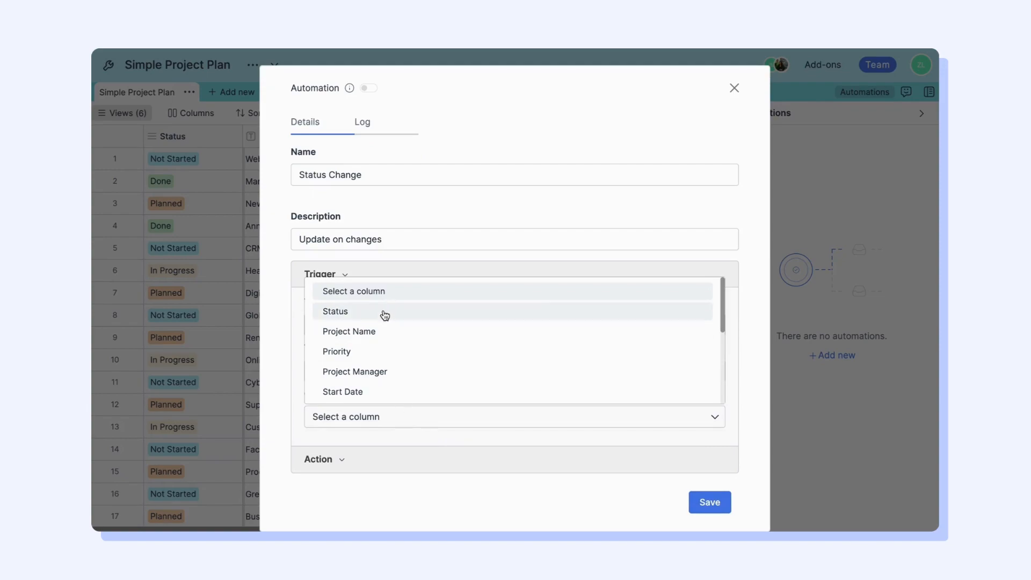
{"action": "left_click", "coordinate": [335, 311]}
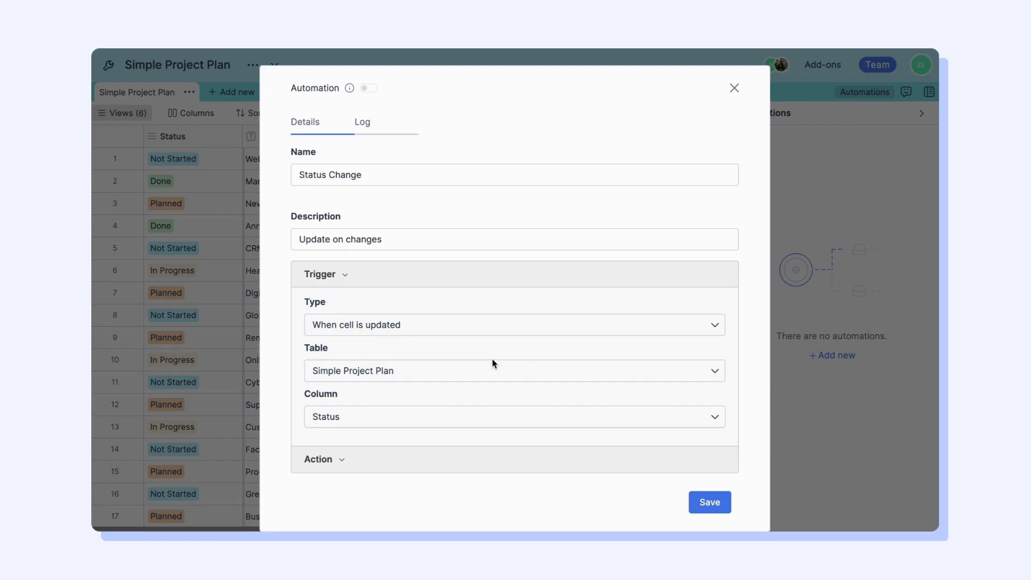
Try the form-submission trigger on Simple Project Plan, then return to 'When cell is updated'.
{"action": "left_click", "coordinate": [514, 324]}
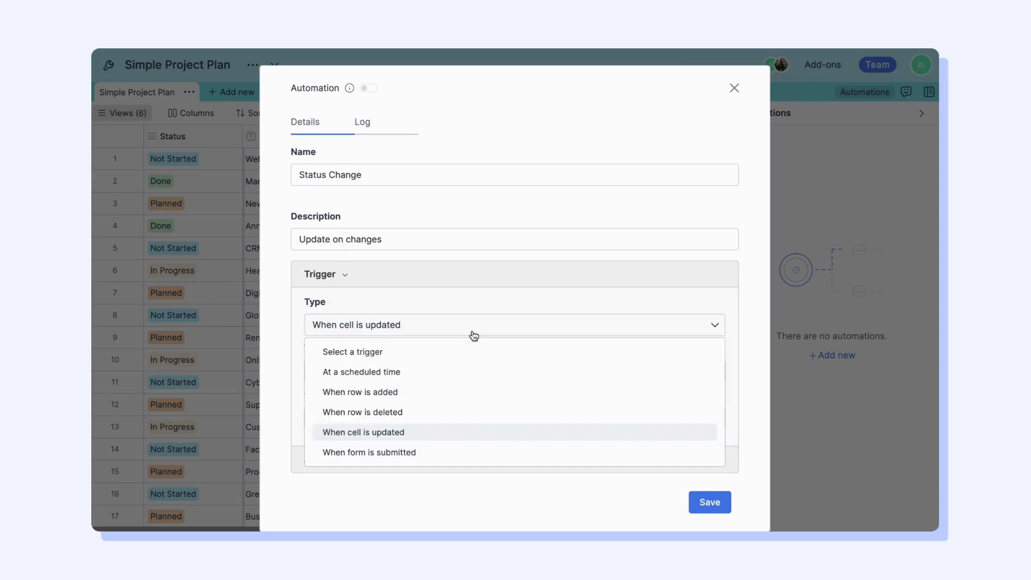
{"action": "left_click", "coordinate": [368, 452]}
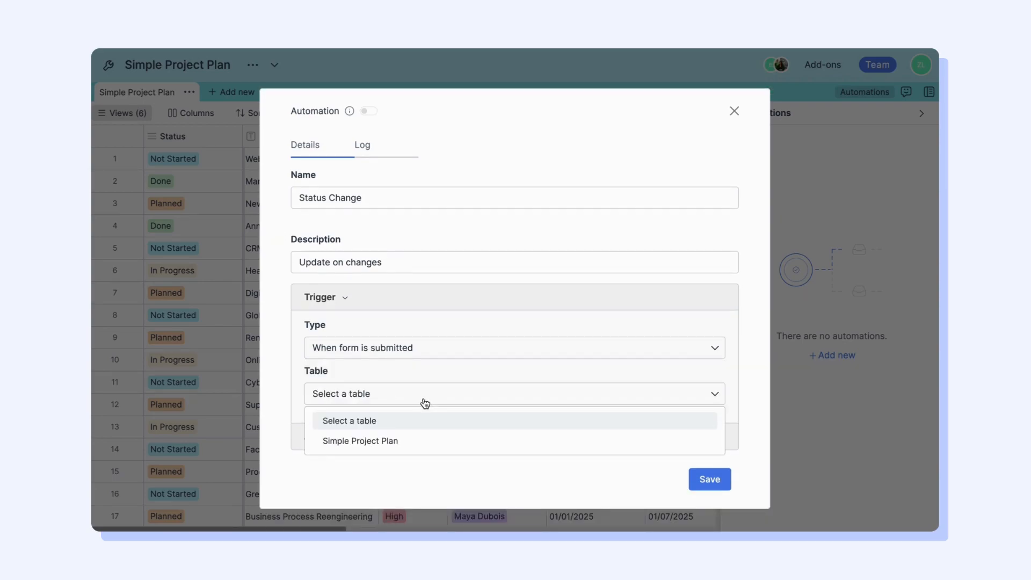
{"action": "left_click", "coordinate": [360, 441]}
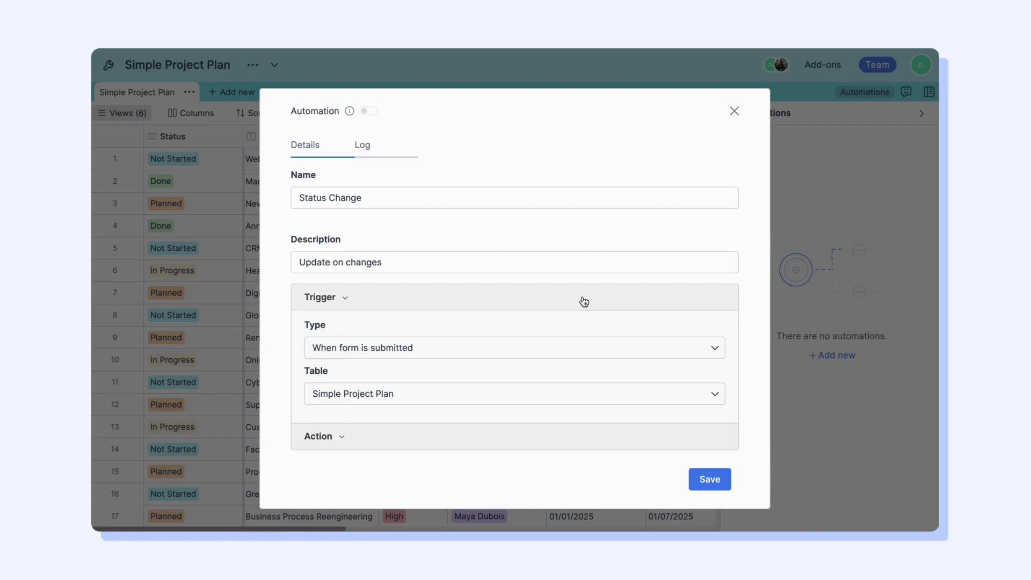
{"action": "left_click", "coordinate": [514, 348]}
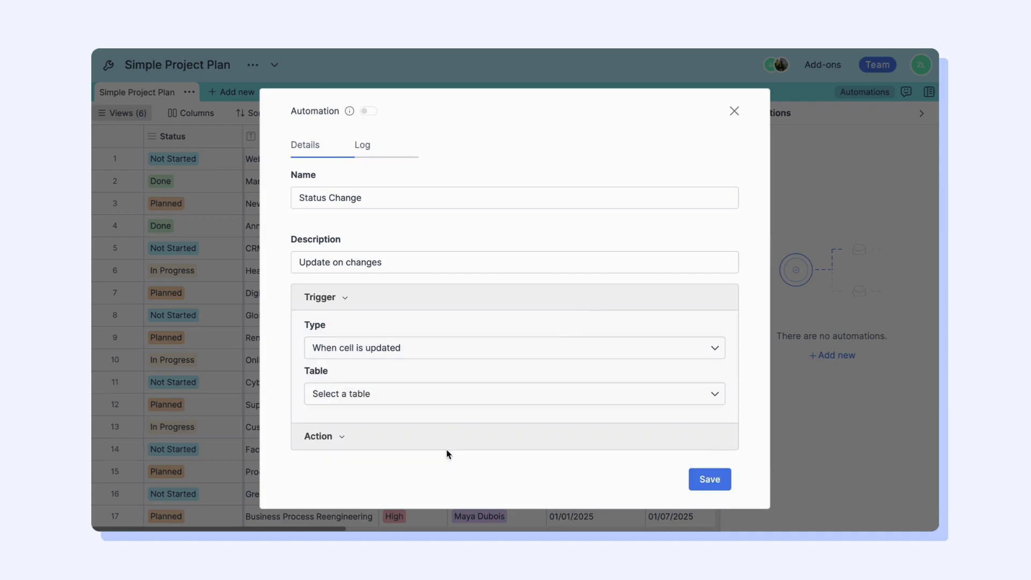
{"action": "left_click", "coordinate": [514, 393]}
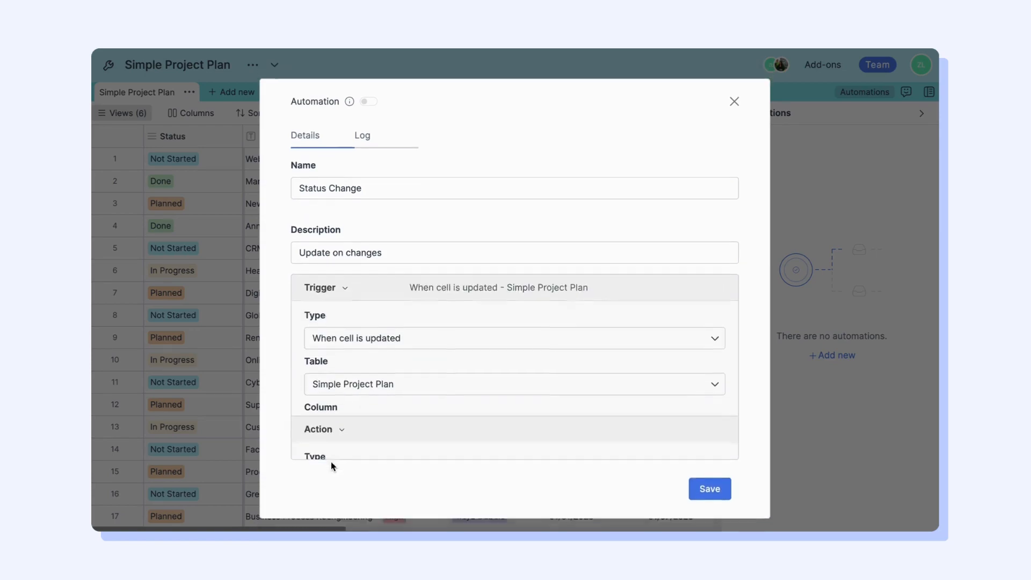
Use a 'Send a notification via mail' action addressed to two team members.
{"action": "left_click", "coordinate": [514, 400]}
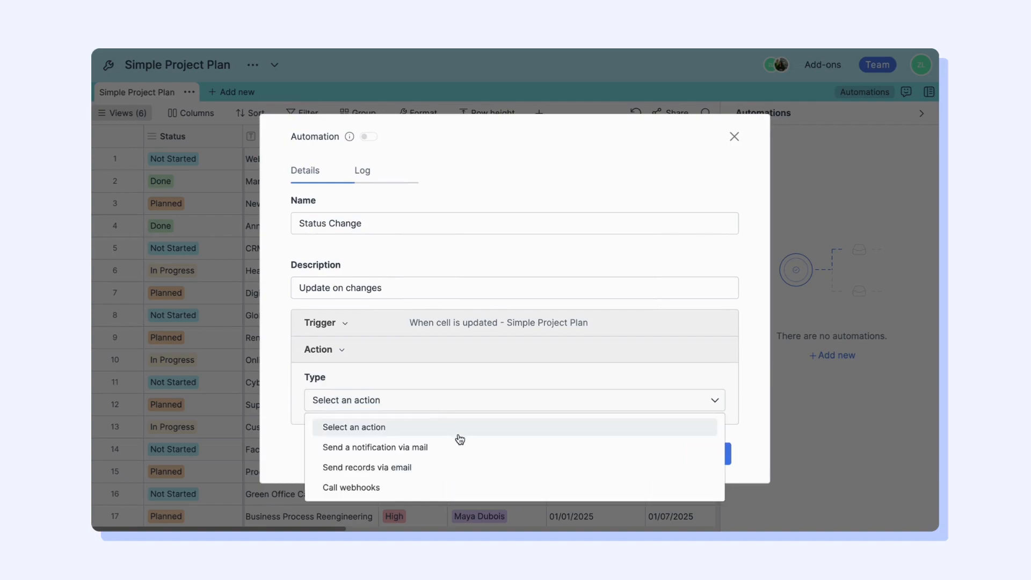
{"action": "mouse_move", "coordinate": [457, 447]}
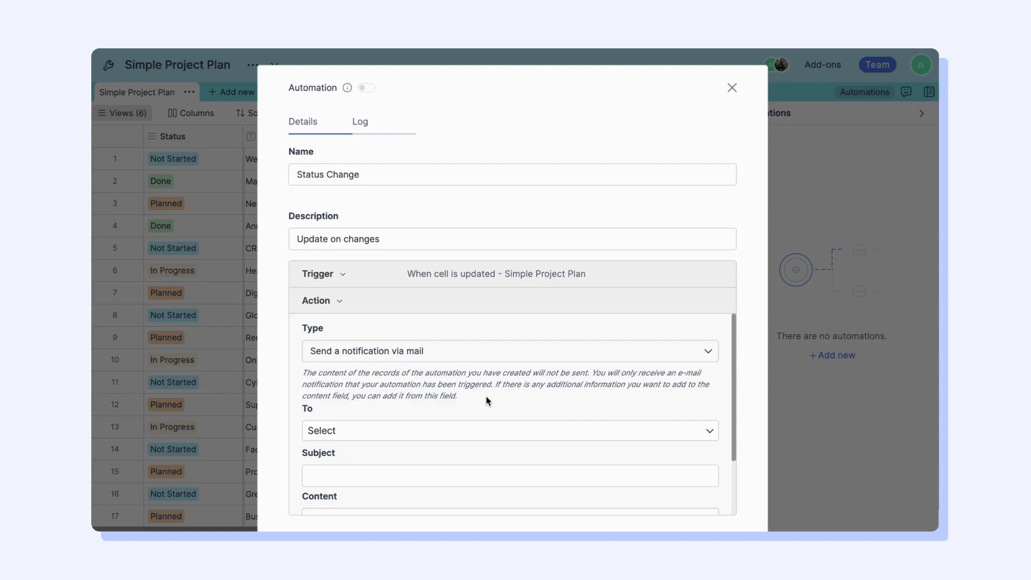
{"action": "left_click", "coordinate": [509, 430]}
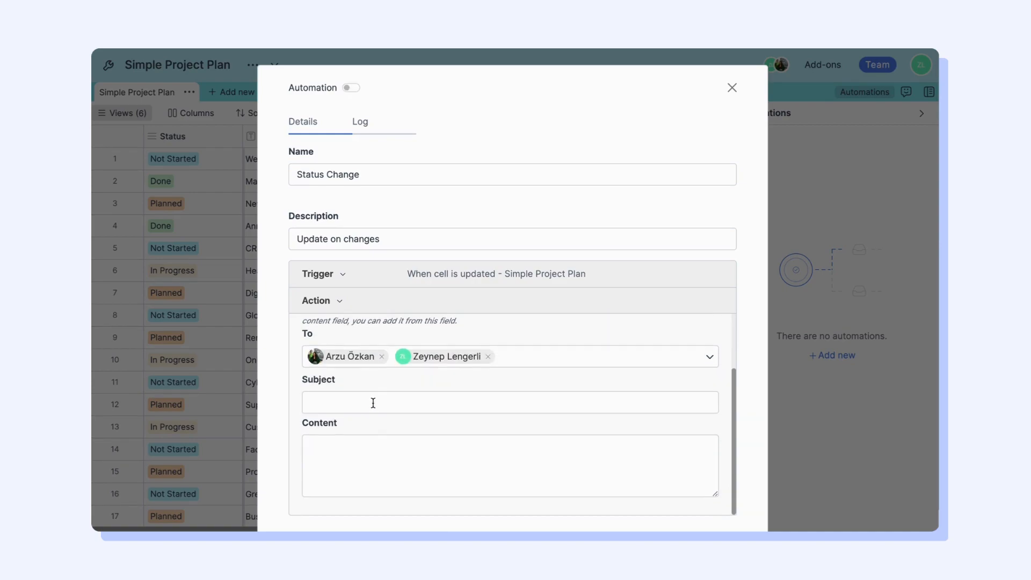
{"action": "left_click", "coordinate": [509, 350]}
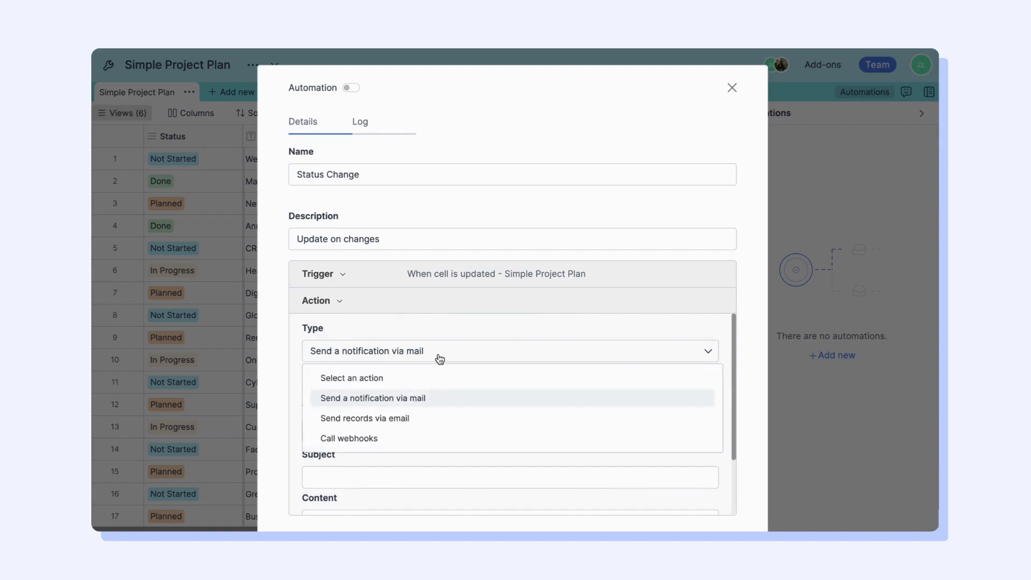
Try 'Send records via email' from Simple Project Plan with find conditions combined by OR.
{"action": "left_click", "coordinate": [364, 418]}
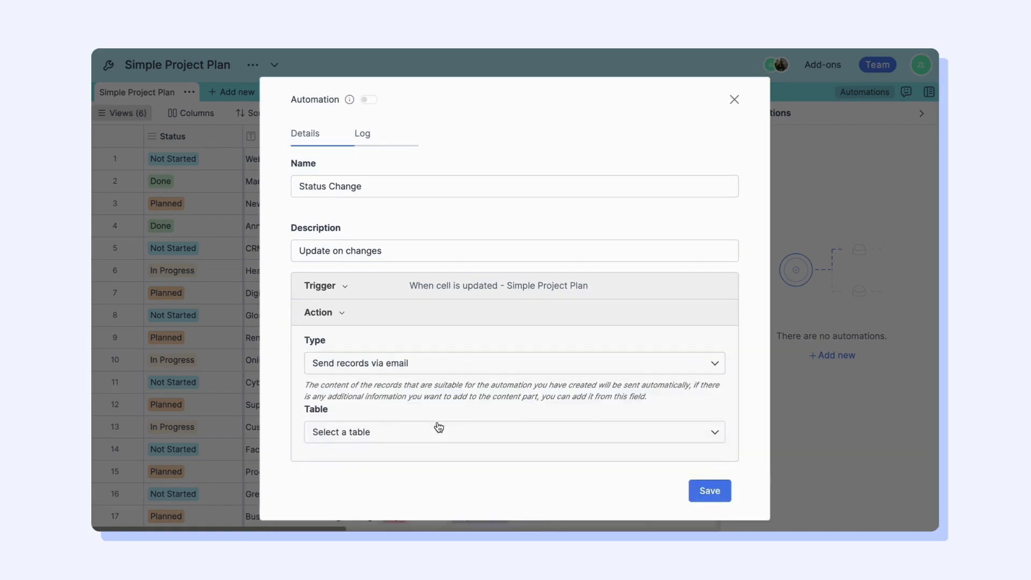
{"action": "left_click", "coordinate": [514, 432]}
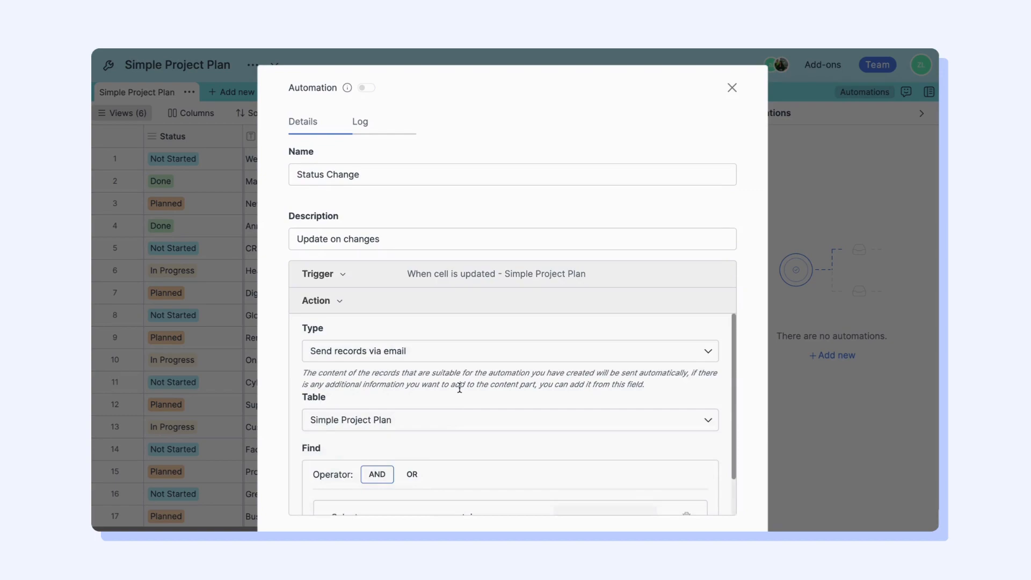
{"action": "scroll", "scroll_direction": "down", "scroll_amount": 3}
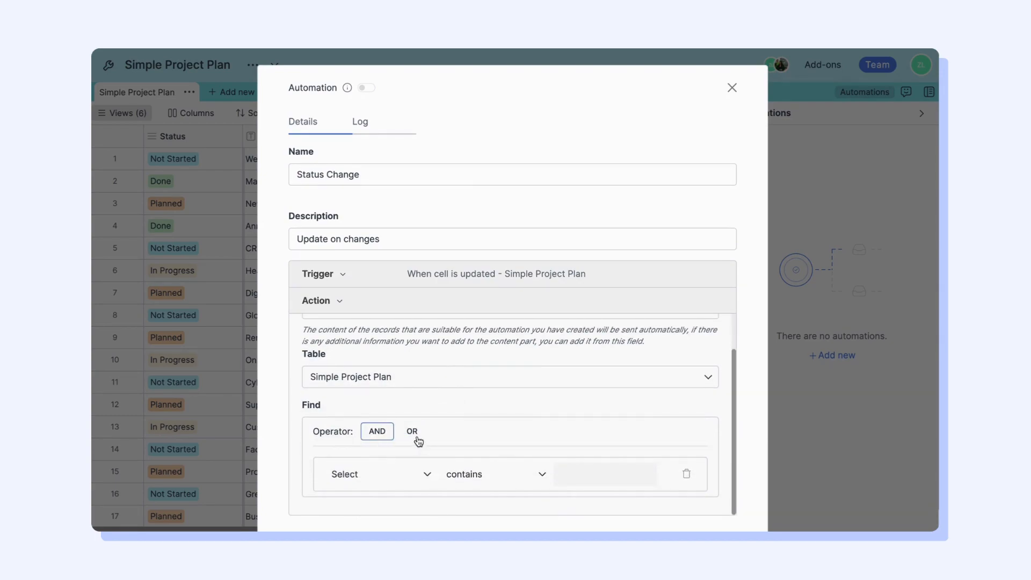
{"action": "left_click", "coordinate": [412, 432]}
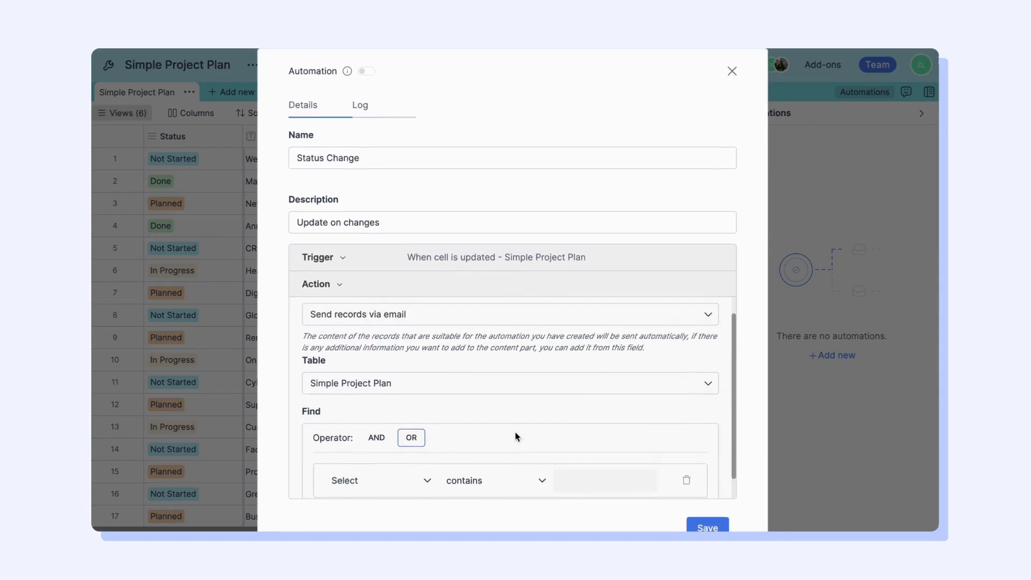
{"action": "left_click", "coordinate": [510, 314]}
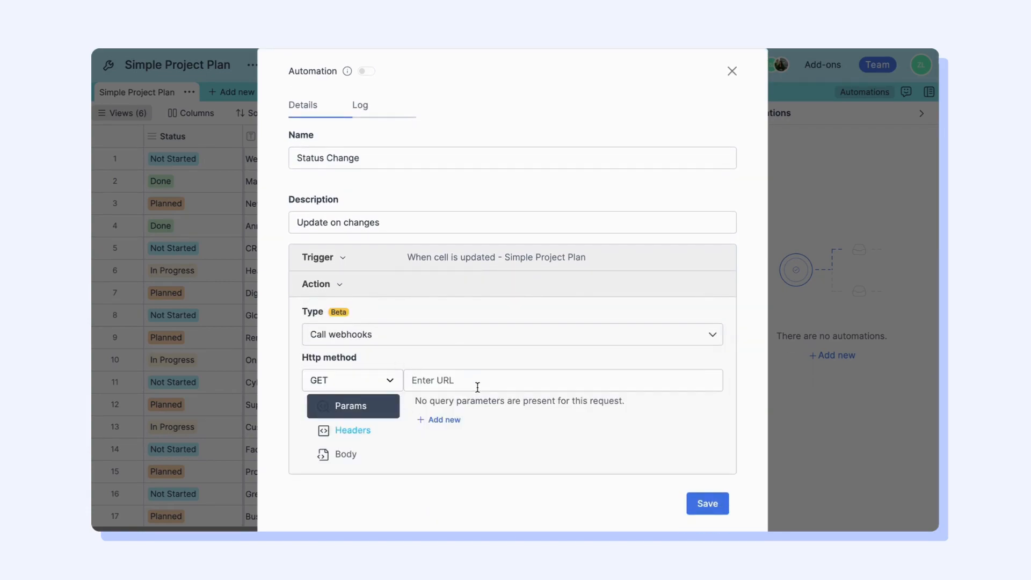
{"action": "type", "text": "www.retable.io"}
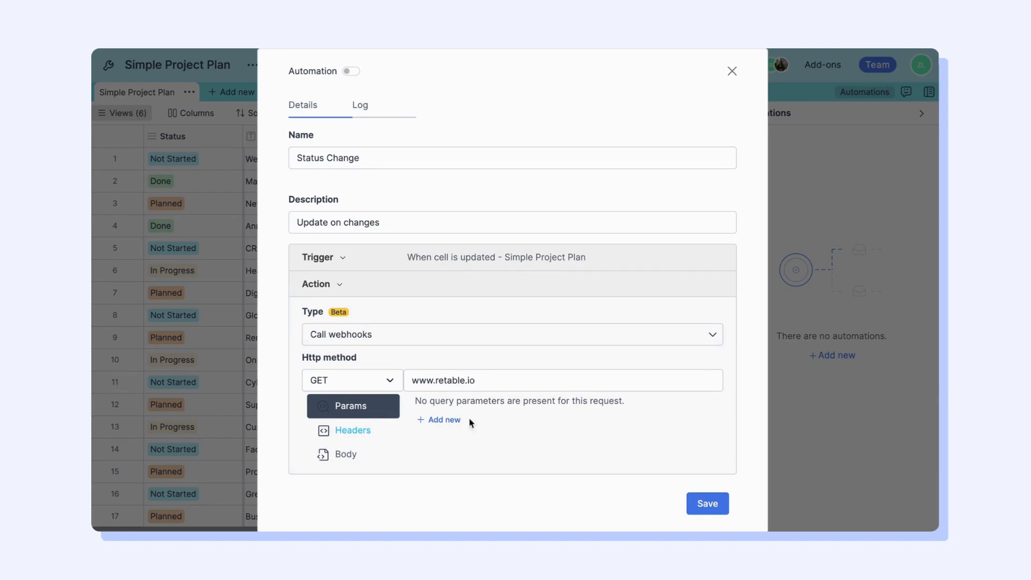
{"action": "left_click", "coordinate": [354, 430]}
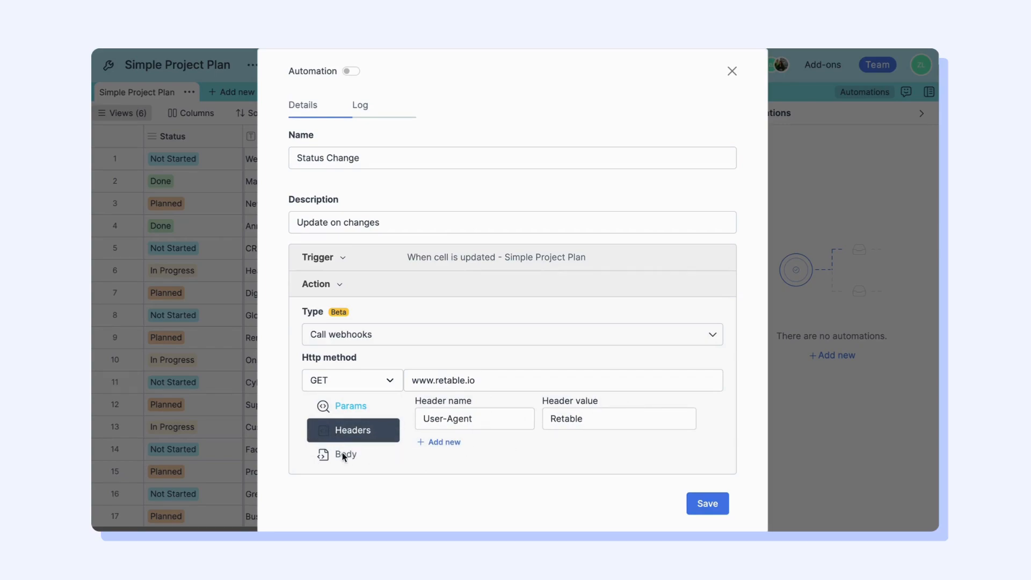
{"action": "left_click", "coordinate": [352, 405]}
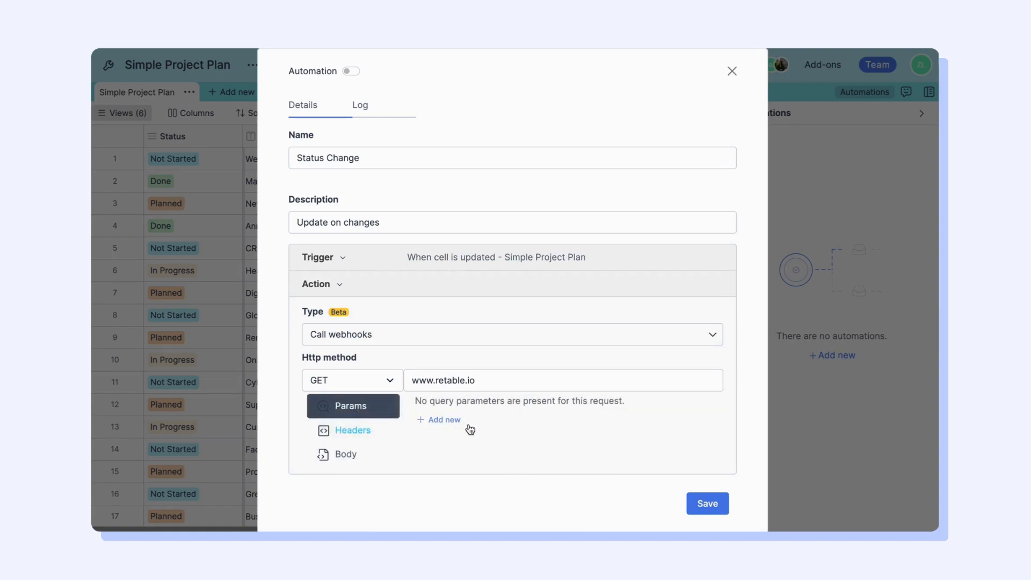
{"action": "left_click", "coordinate": [351, 379]}
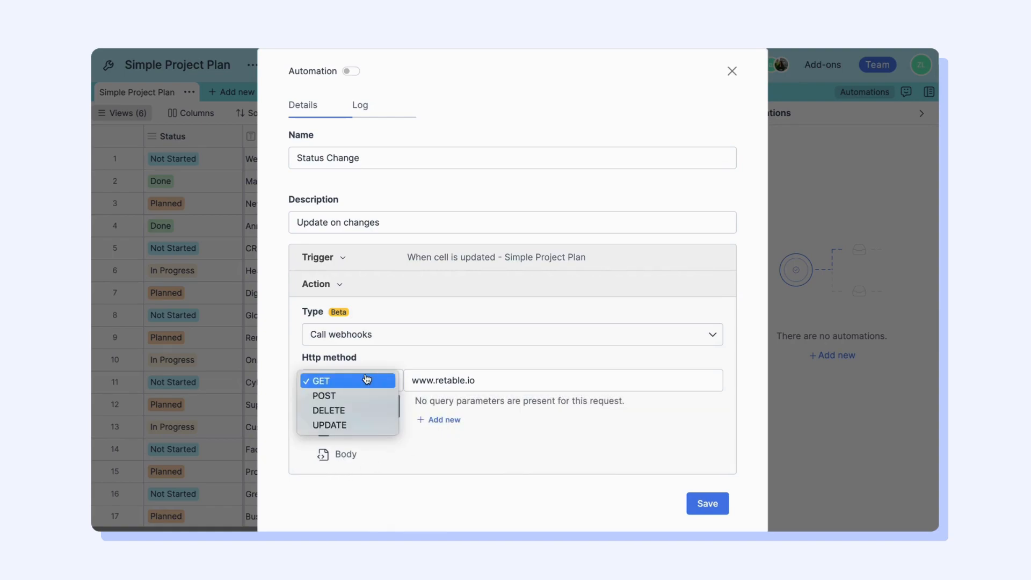
{"action": "left_click", "coordinate": [324, 395]}
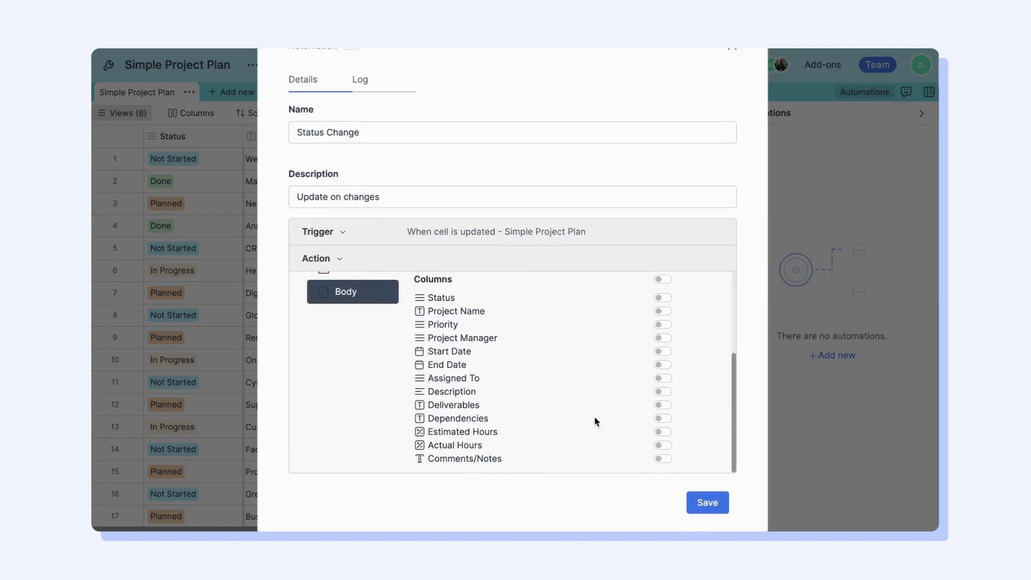
{"action": "left_click", "coordinate": [661, 362]}
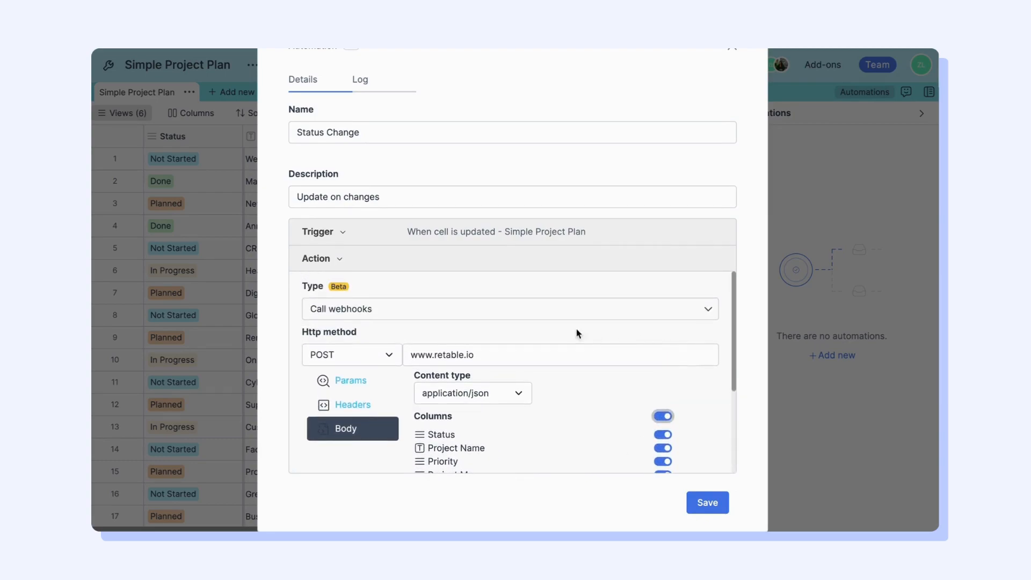
{"action": "left_click", "coordinate": [509, 308]}
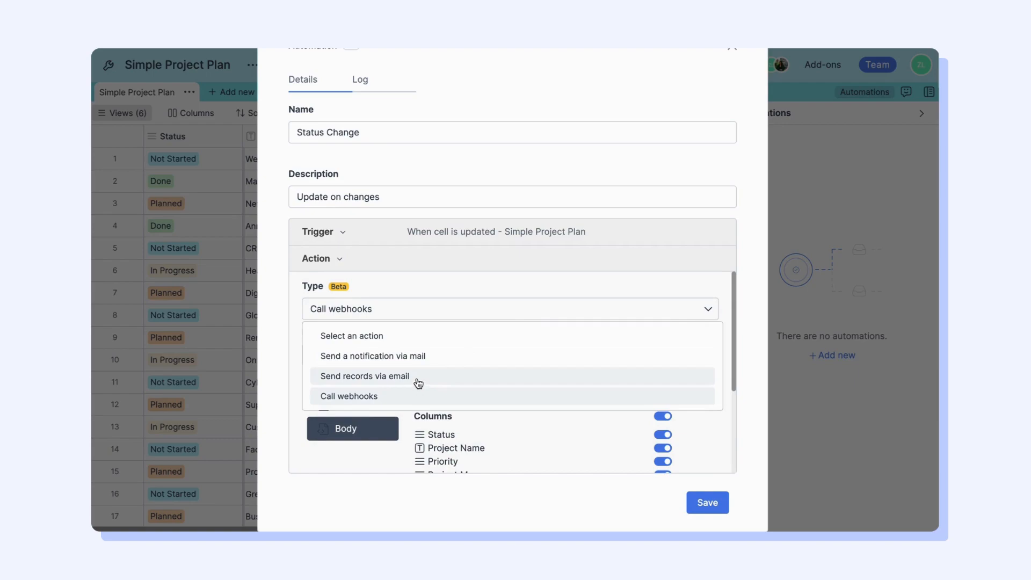
Email Simple Project Plan records where Status is Done, plus a second Status condition of Not Started.
{"action": "left_click", "coordinate": [363, 376]}
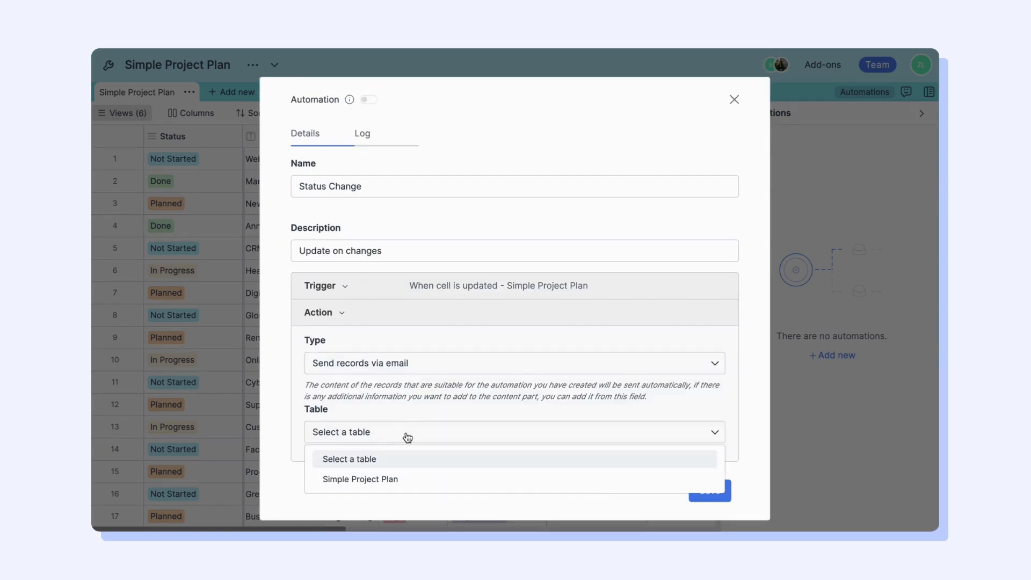
{"action": "left_click", "coordinate": [361, 479]}
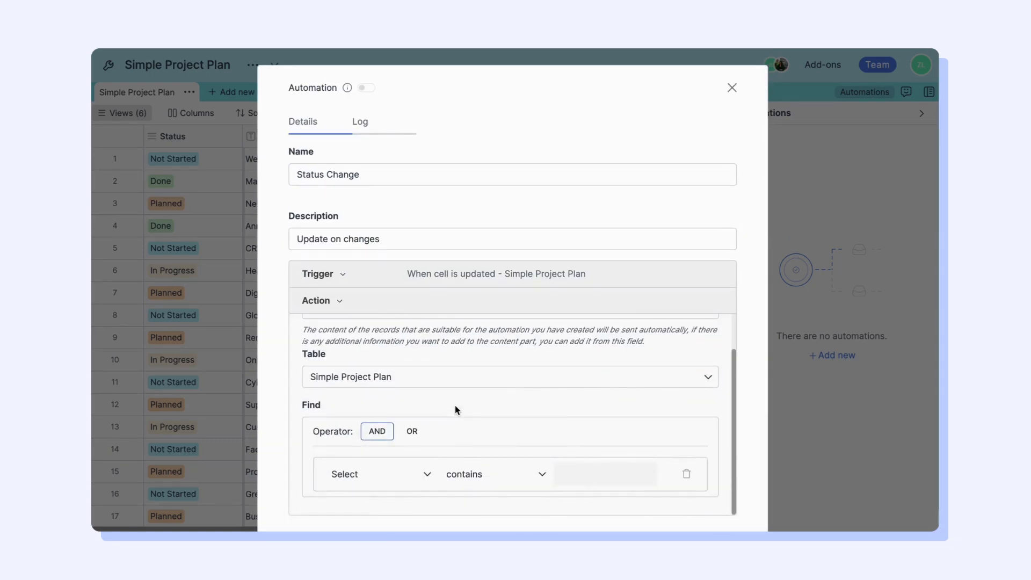
{"action": "mouse_move", "coordinate": [424, 491]}
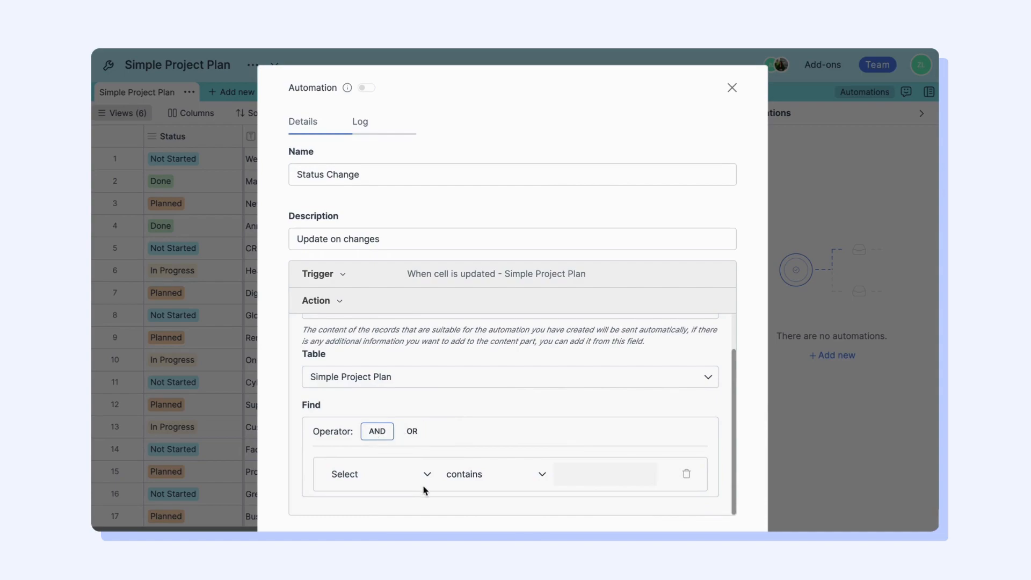
{"action": "left_click", "coordinate": [375, 474]}
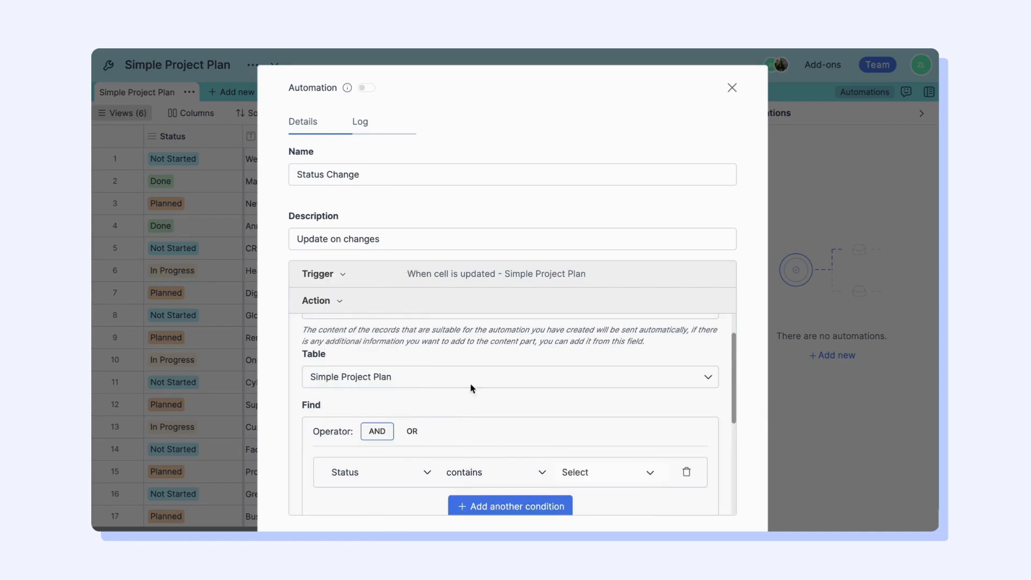
{"action": "left_click", "coordinate": [601, 472]}
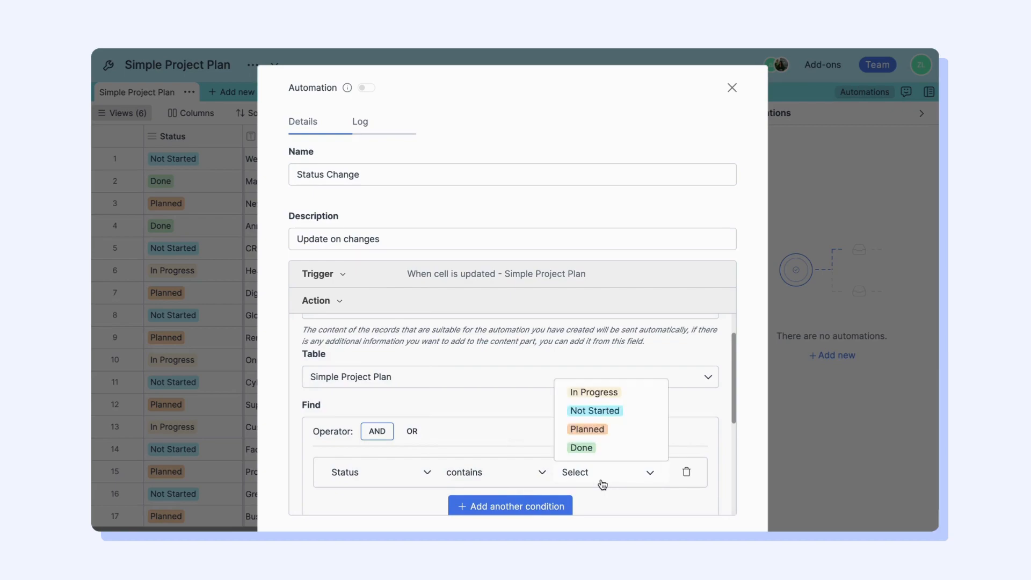
{"action": "left_click", "coordinate": [582, 448]}
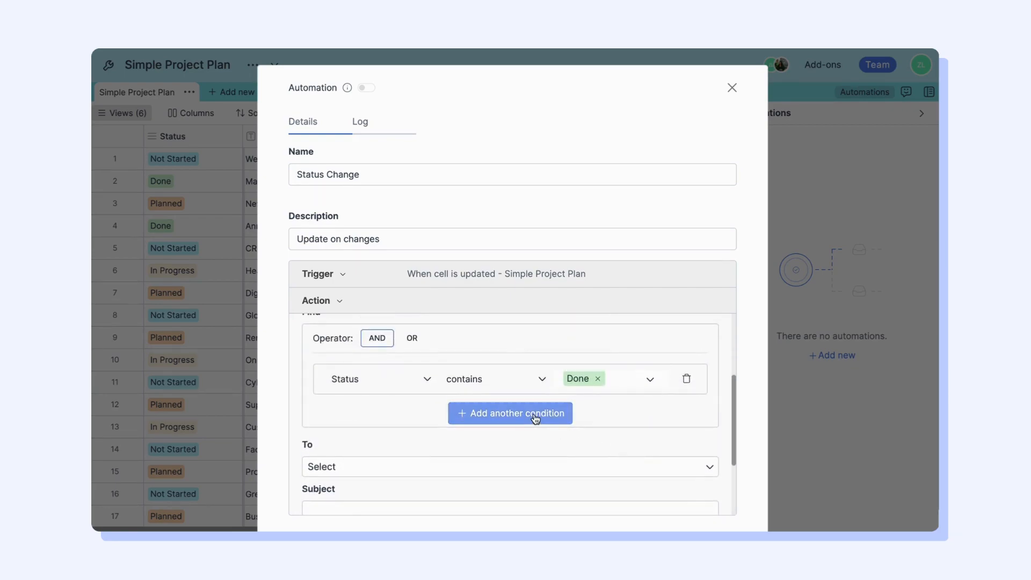
{"action": "left_click", "coordinate": [509, 413]}
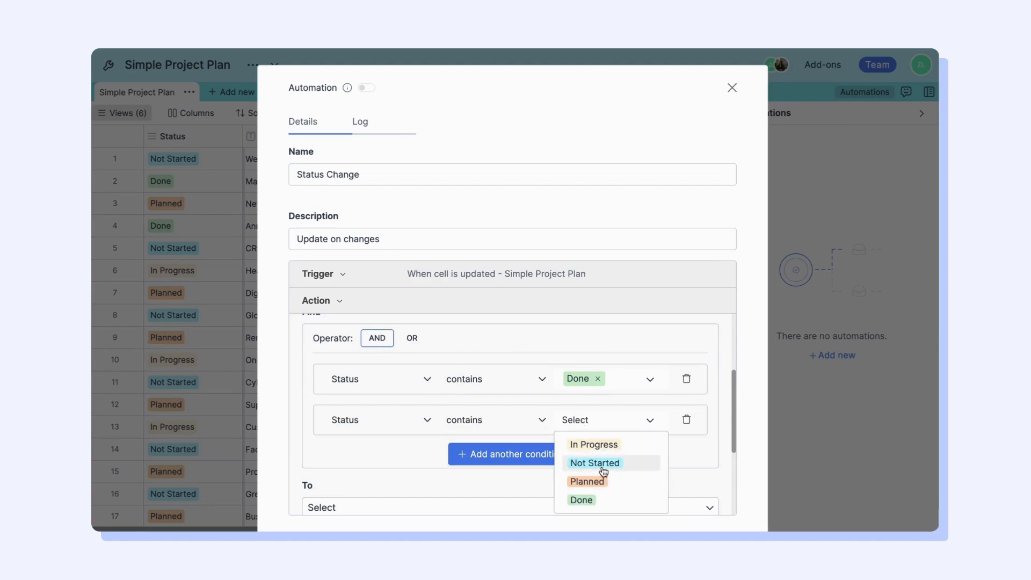
{"action": "left_click", "coordinate": [594, 463]}
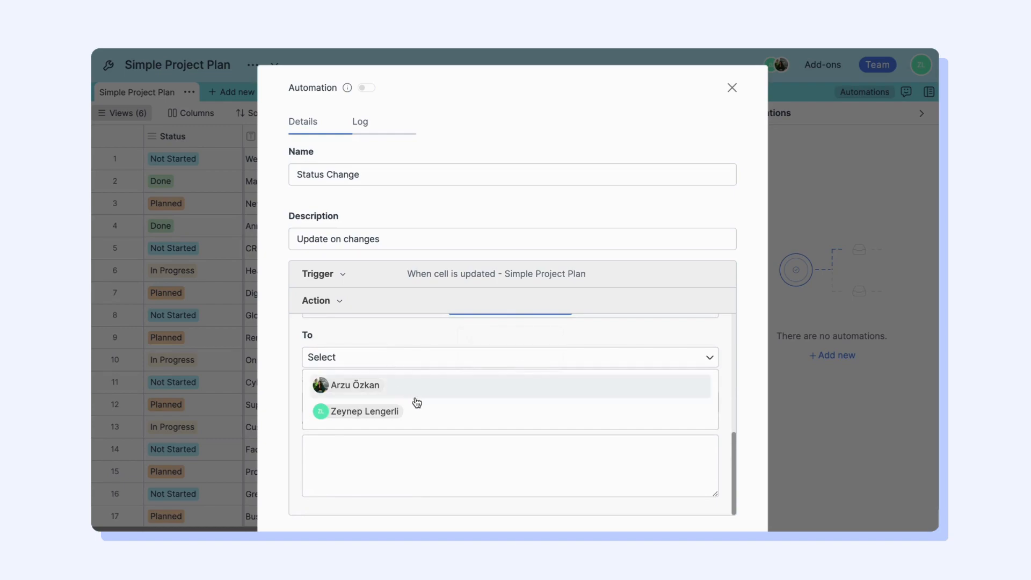
Address both team members, subject 'Status is changed', message 'Hey team ... your Retable table please!', and save.
{"action": "left_click", "coordinate": [365, 412]}
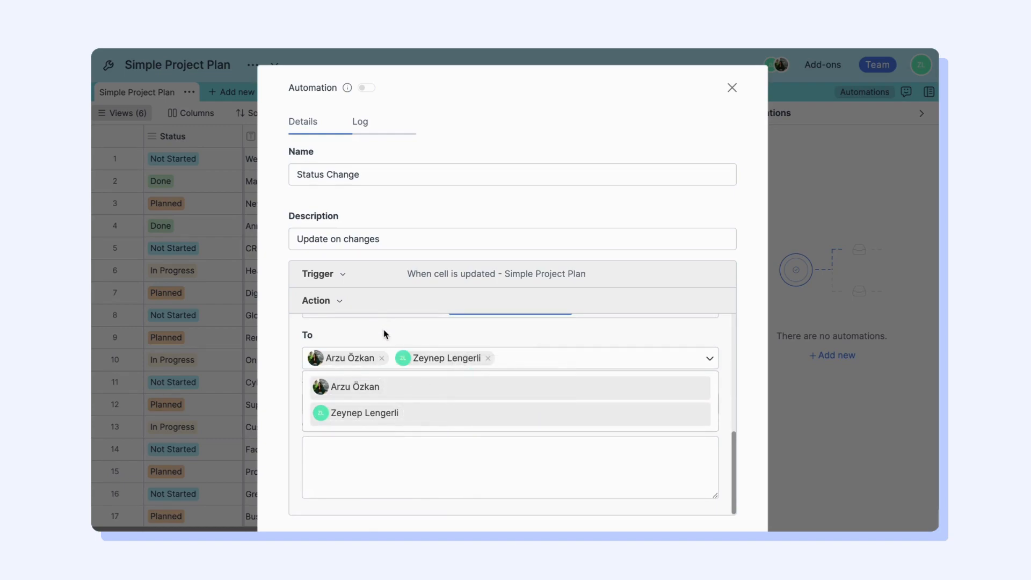
{"action": "type", "text": "Status is changed"}
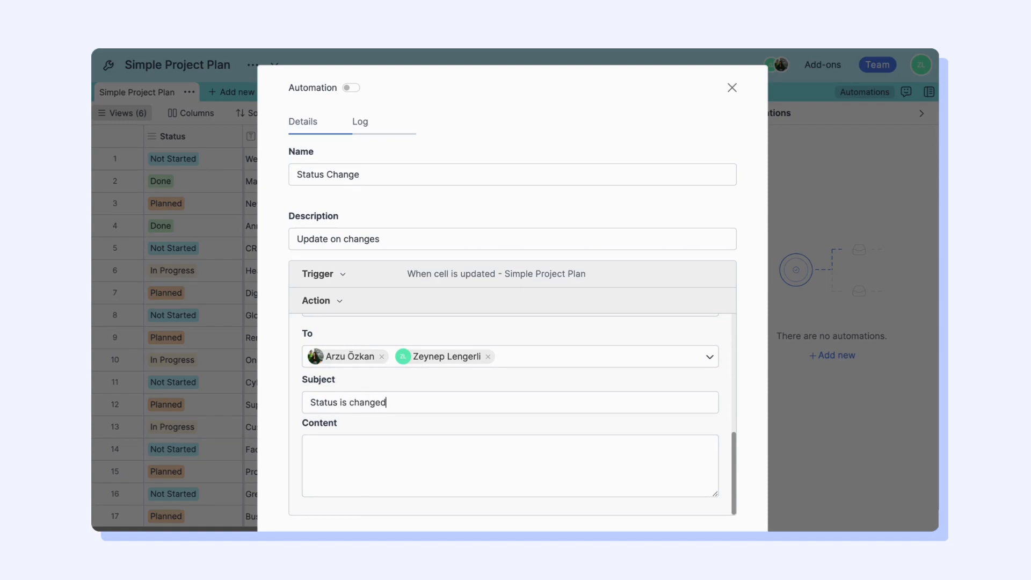
{"action": "type", "text": "Hey team!"}
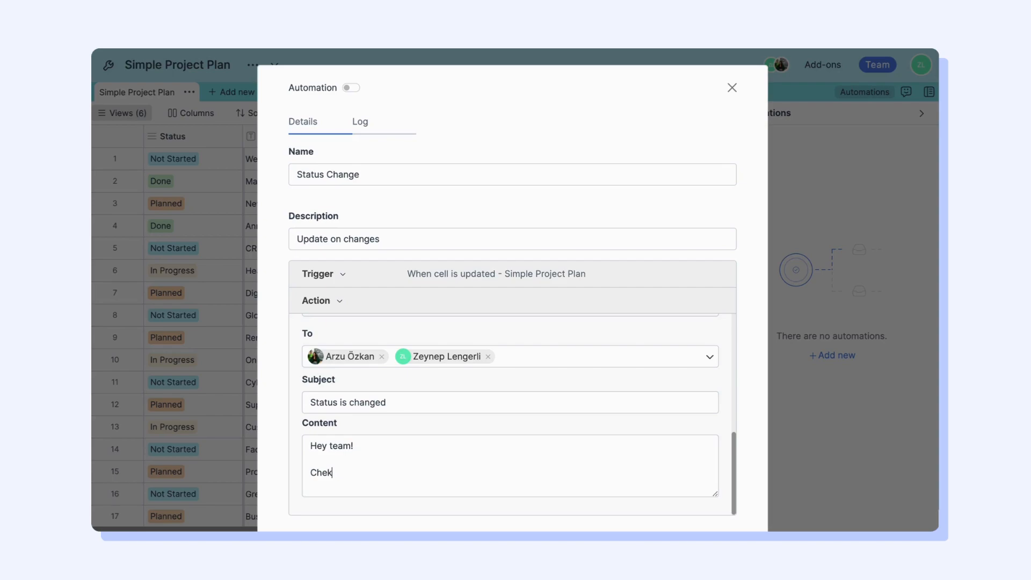
{"action": "type", "text": "your Retable table"}
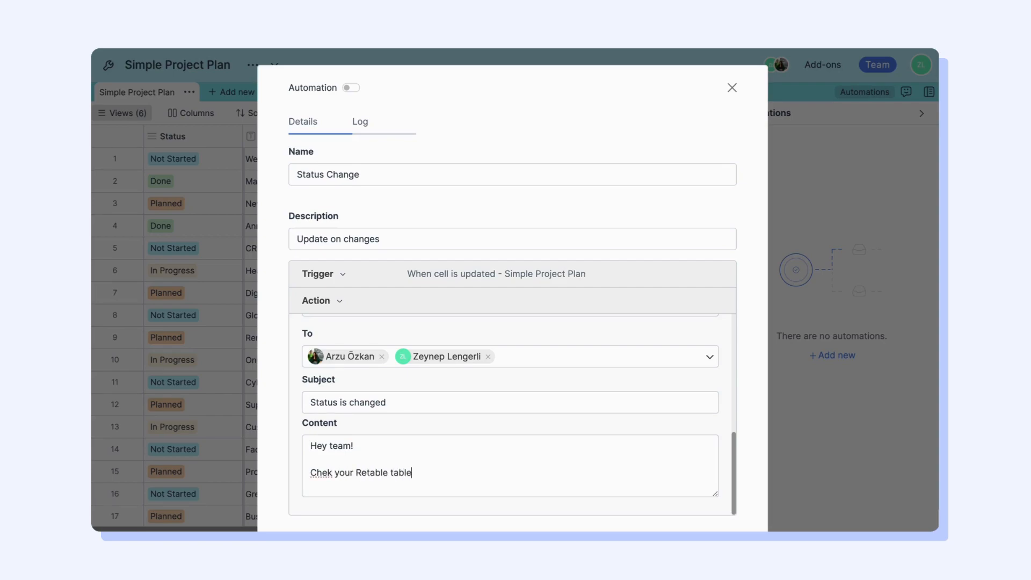
{"action": "type", "text": "please!"}
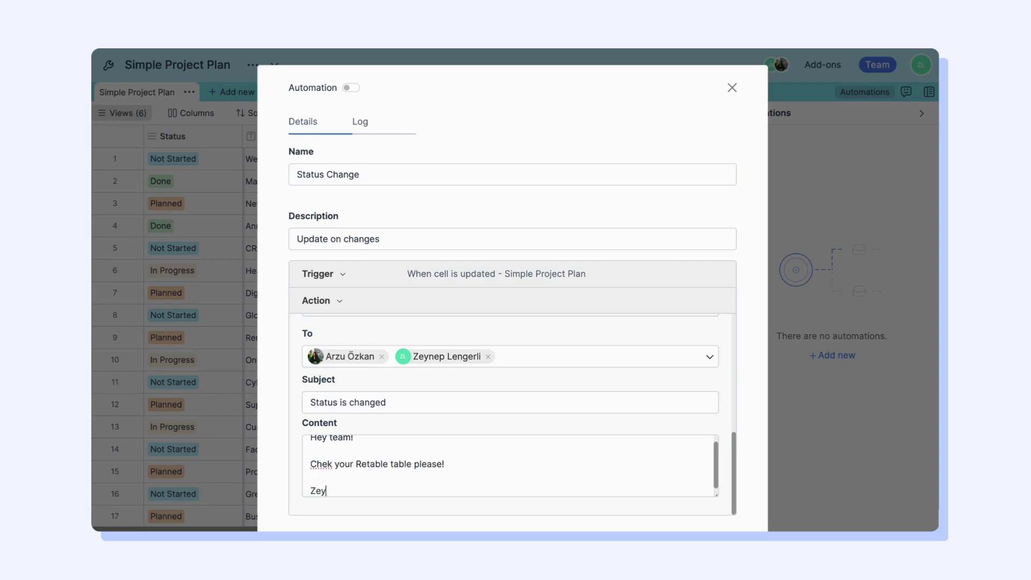
{"action": "left_click", "coordinate": [732, 87]}
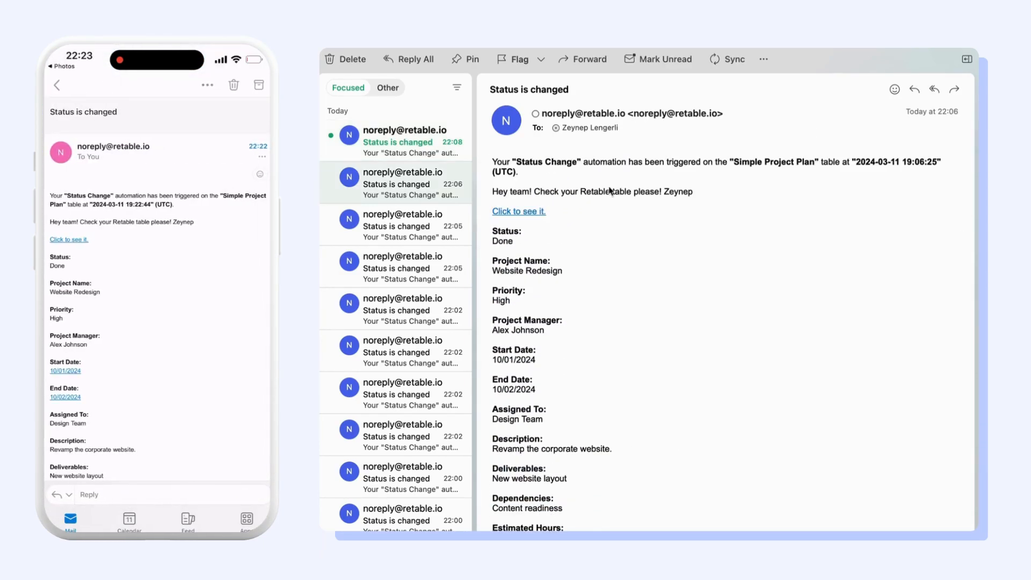
Read the newest 'Status is changed' email in Outlook and its reported row details.
{"action": "left_click", "coordinate": [401, 141]}
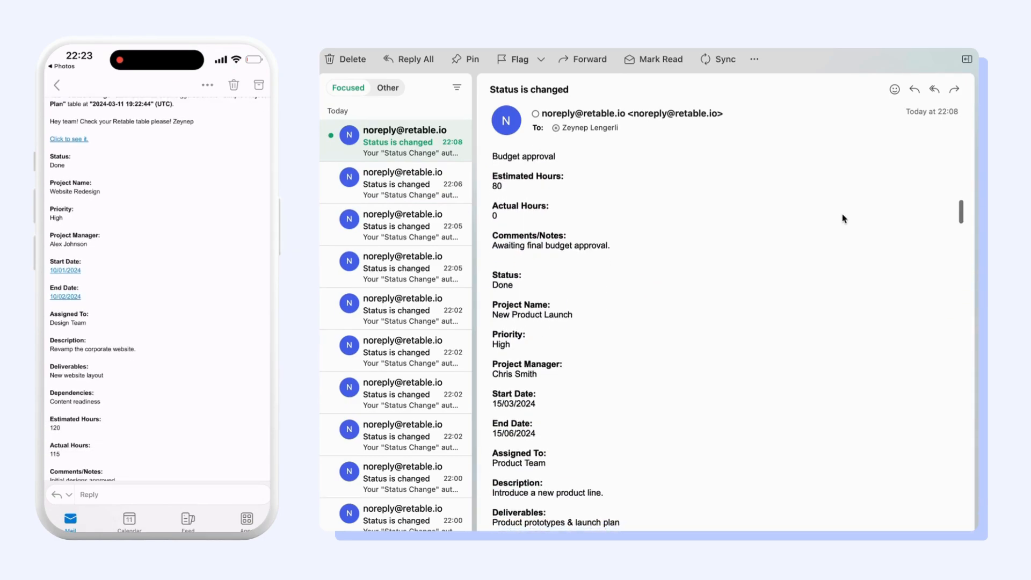
{"action": "left_click", "coordinate": [394, 183]}
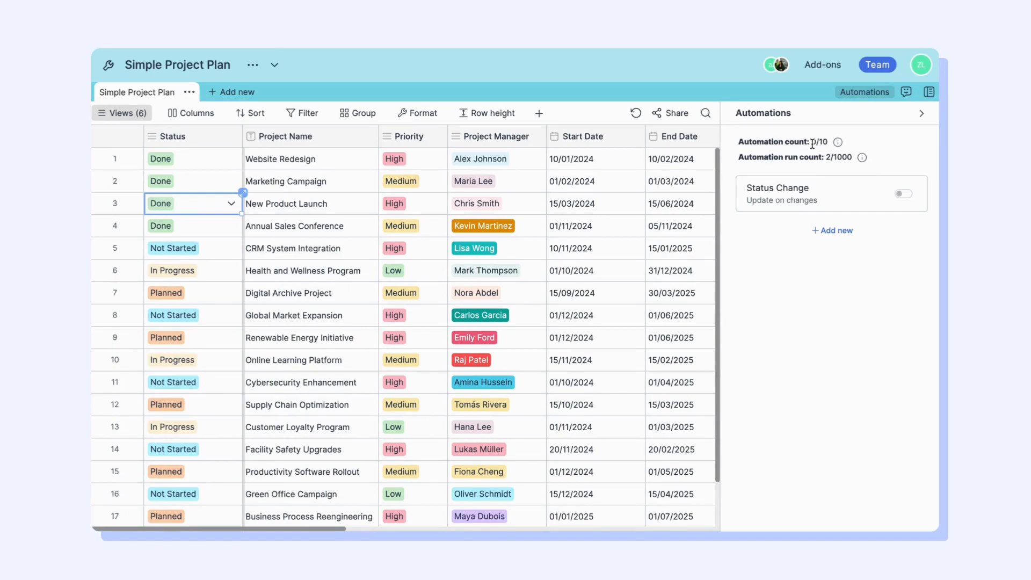
Switch the Status Change automation on (count 1/10) and view the run count add-on offer.
{"action": "double_click", "coordinate": [845, 157]}
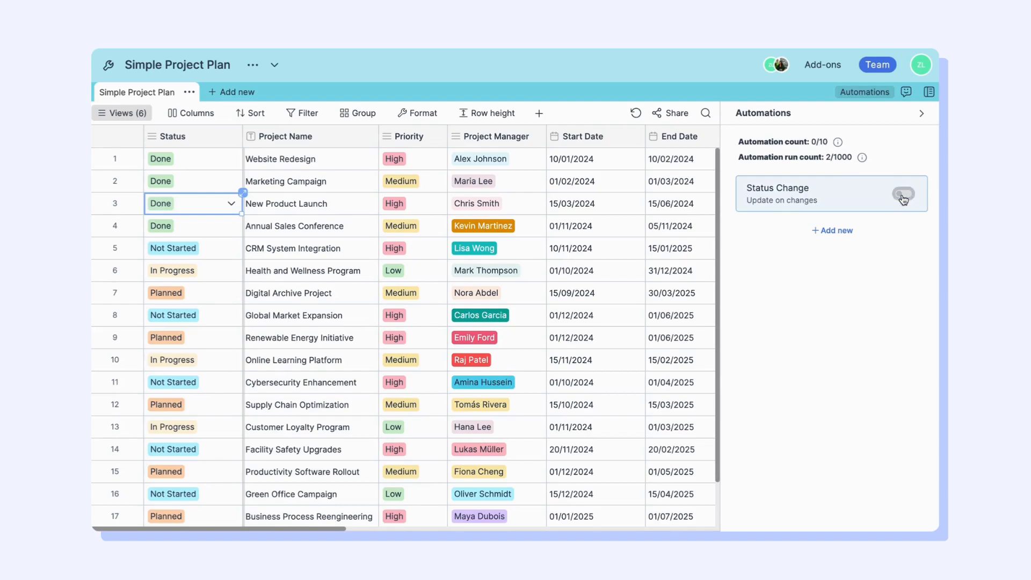
{"action": "left_click", "coordinate": [903, 193]}
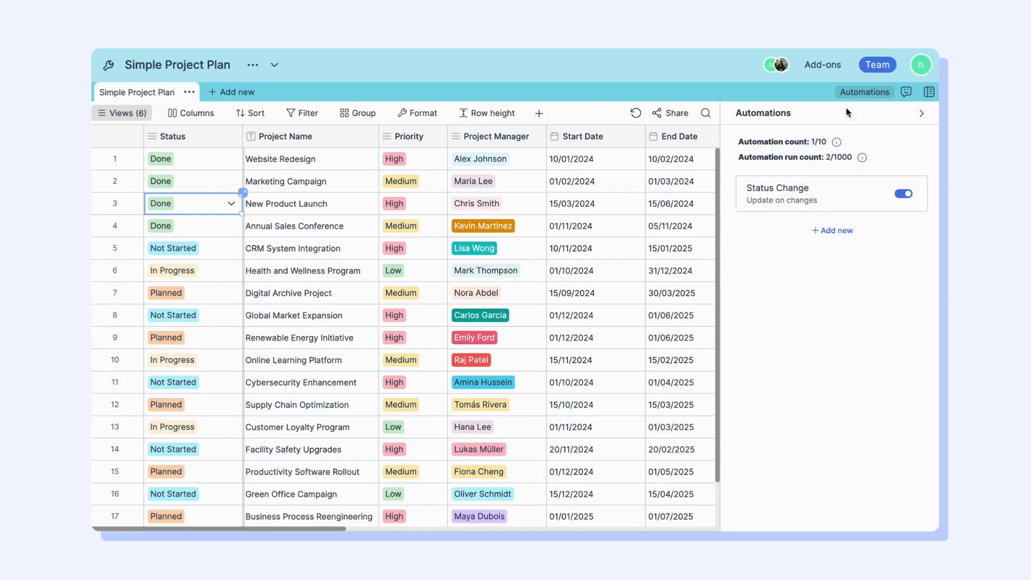
{"action": "left_click", "coordinate": [822, 65]}
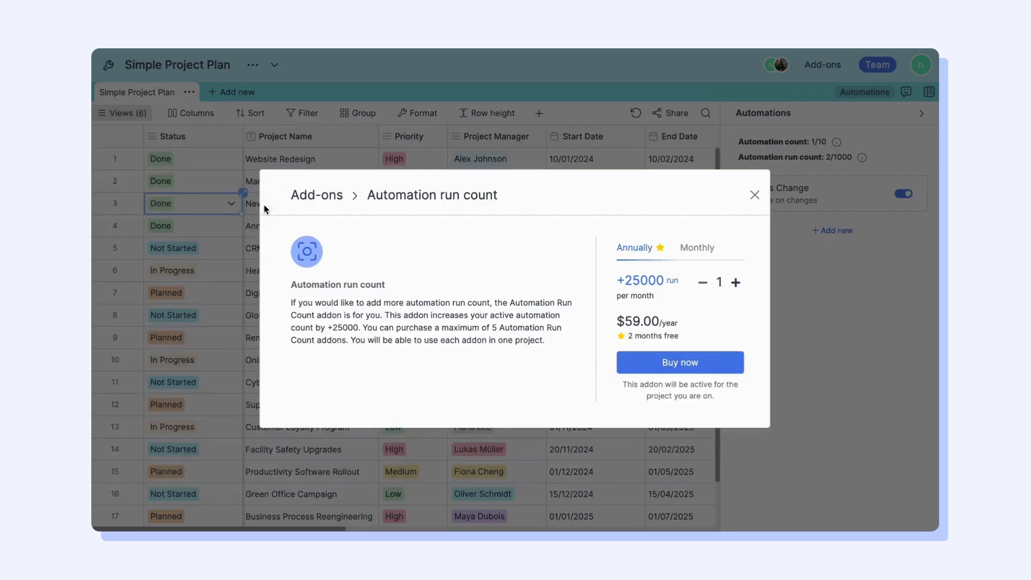
Raise the add-on quantity to five packs, check the monthly price, close without buying, and begin a new automation.
{"action": "left_click", "coordinate": [736, 282]}
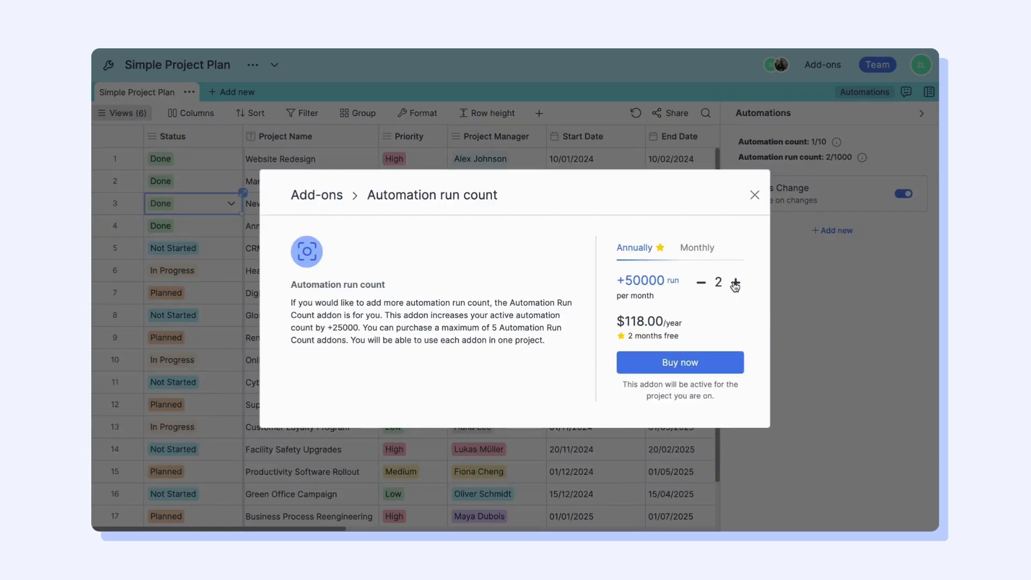
{"action": "left_click", "coordinate": [734, 282]}
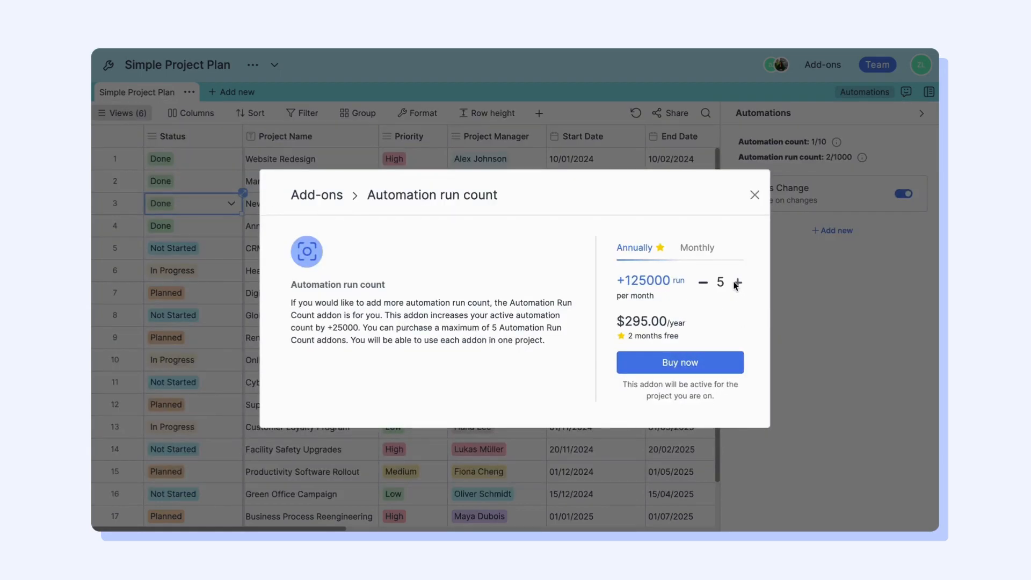
{"action": "left_click", "coordinate": [697, 248]}
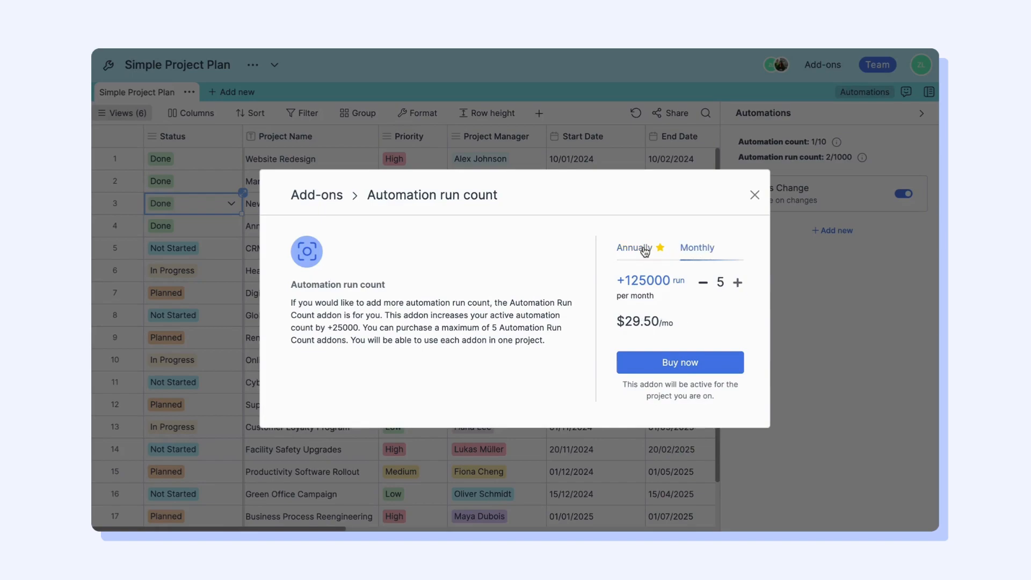
{"action": "left_click", "coordinate": [755, 194]}
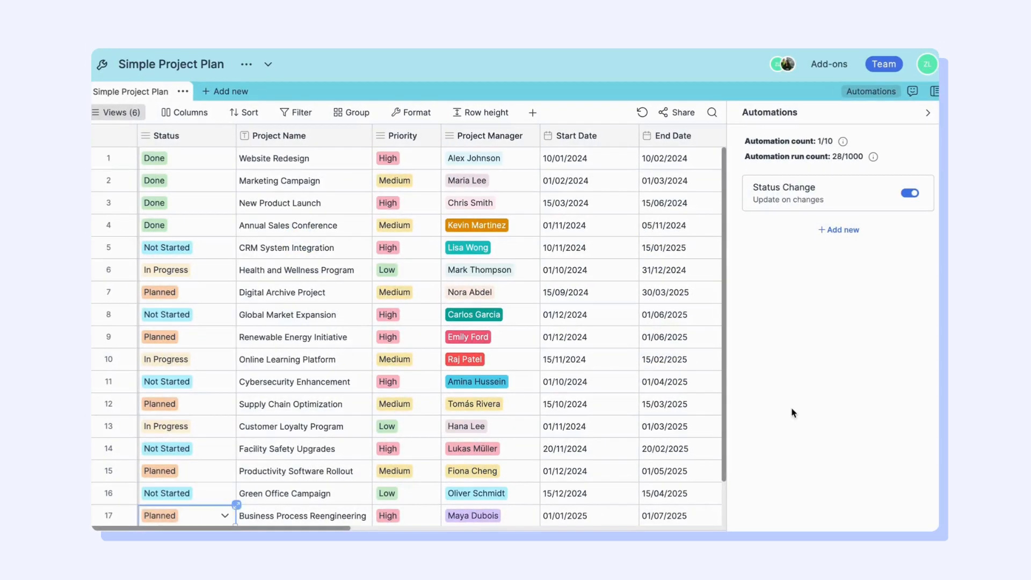
{"action": "left_click", "coordinate": [839, 230]}
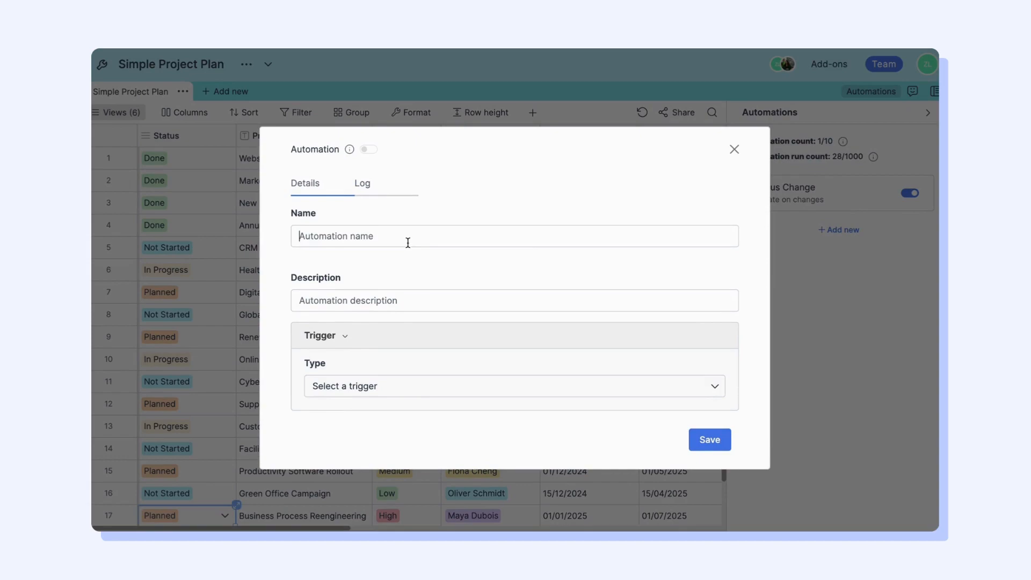
Name the automation 'Priority Change' with a scheduled-time trigger on the hourly schedule, choosing its run hours.
{"action": "type", "text": "Priority Ch"}
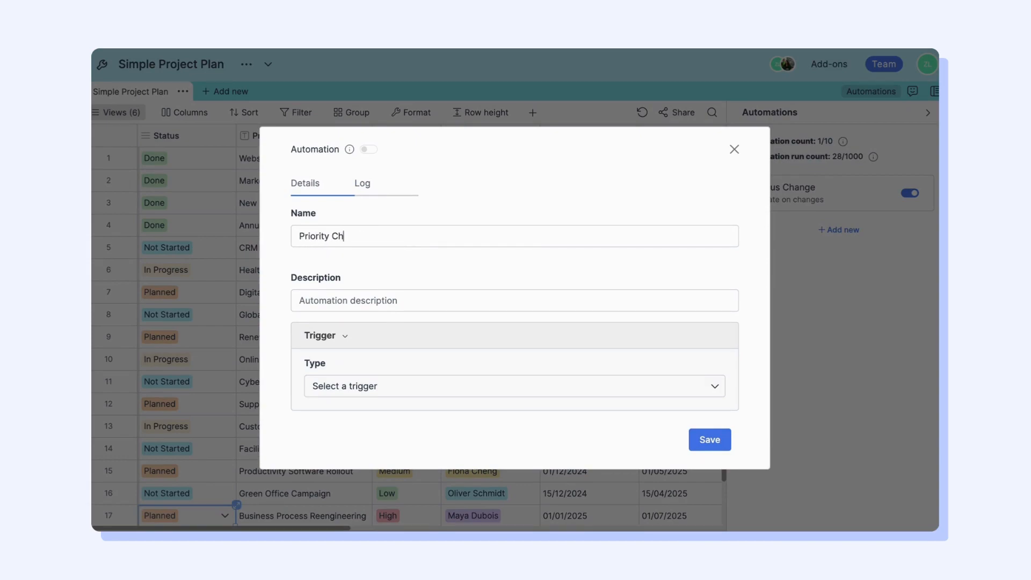
{"action": "left_click", "coordinate": [514, 386]}
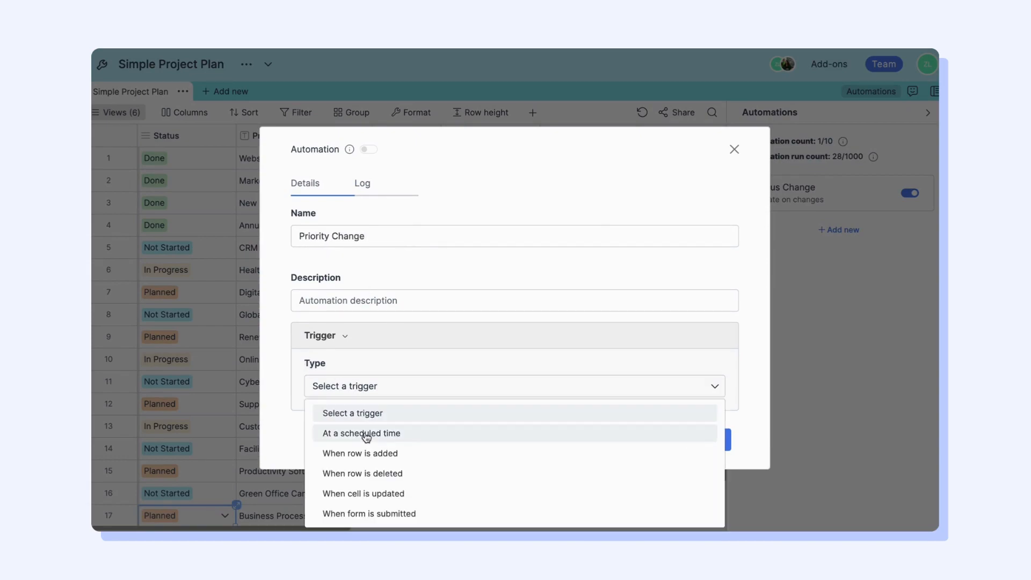
{"action": "left_click", "coordinate": [361, 433]}
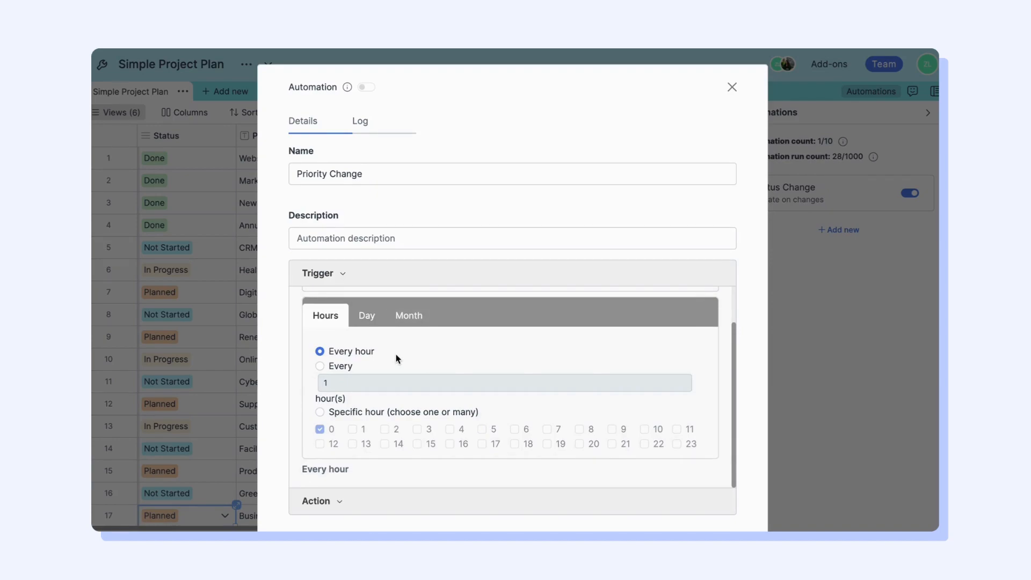
{"action": "mouse_move", "coordinate": [367, 316]}
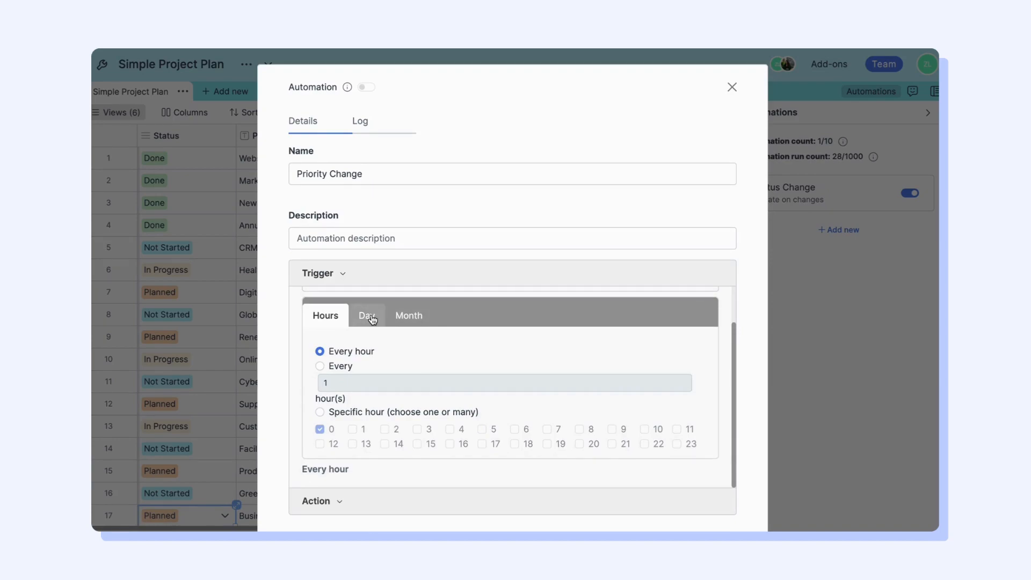
{"action": "left_click", "coordinate": [408, 316]}
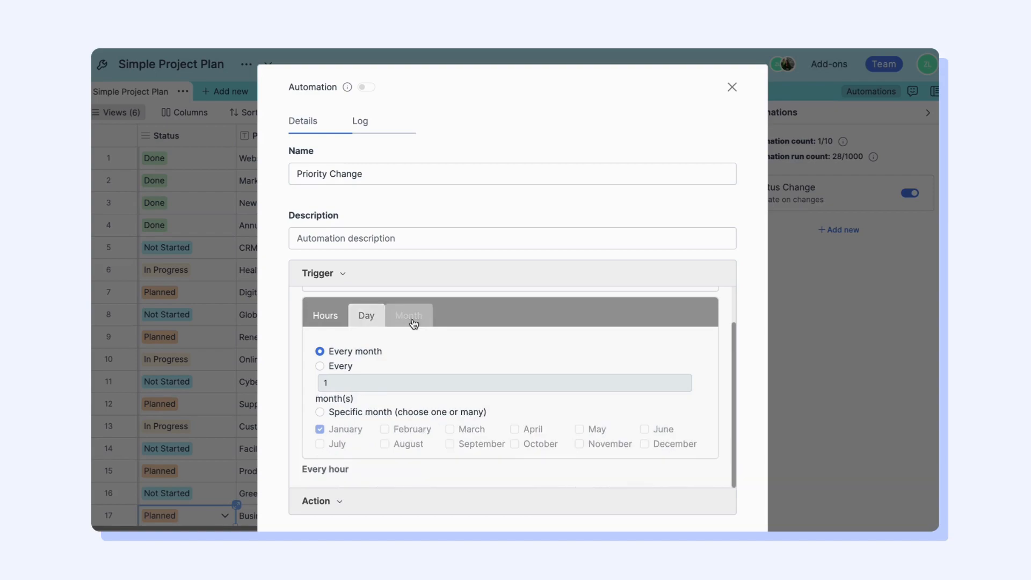
{"action": "left_click", "coordinate": [324, 315]}
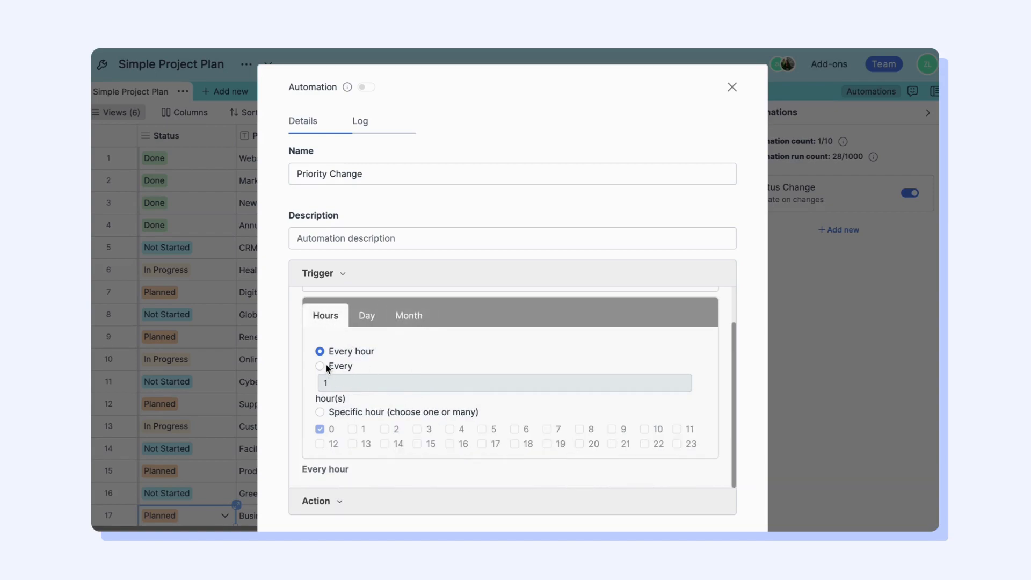
{"action": "left_click", "coordinate": [320, 365]}
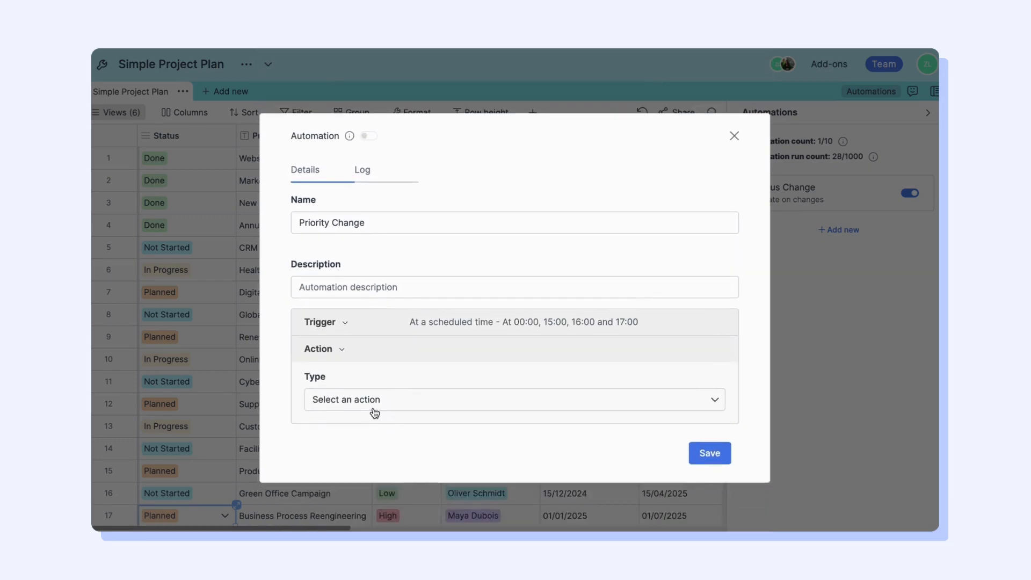
{"action": "left_click", "coordinate": [512, 399]}
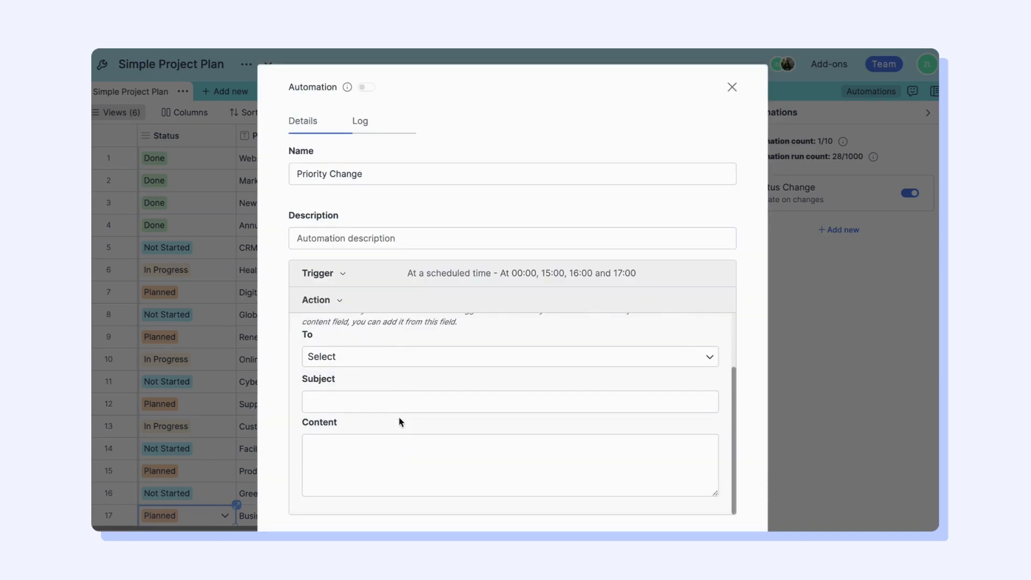
{"action": "left_click", "coordinate": [509, 357]}
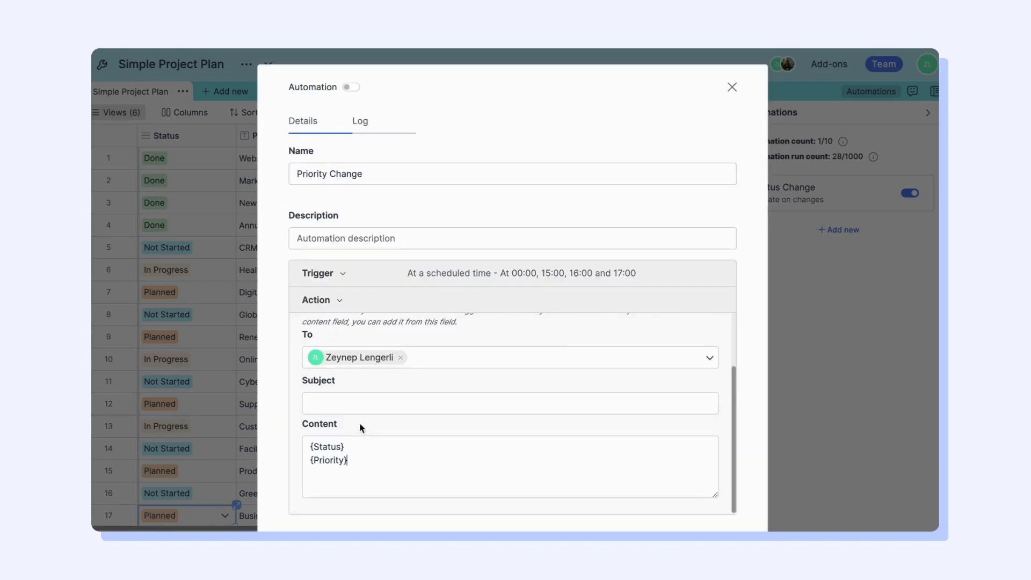
{"action": "type", "text": "Priority Change"}
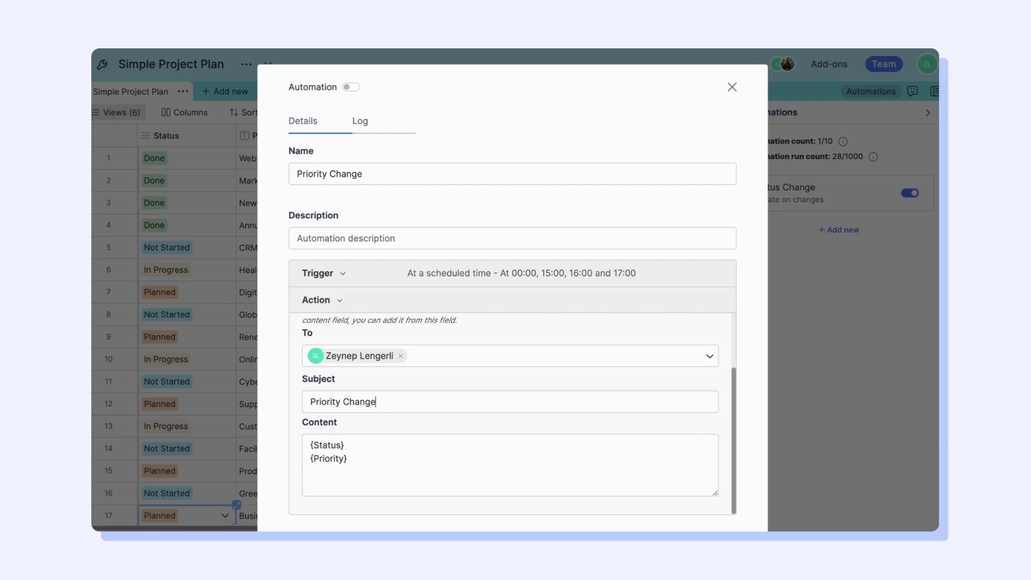
{"action": "left_click", "coordinate": [732, 87]}
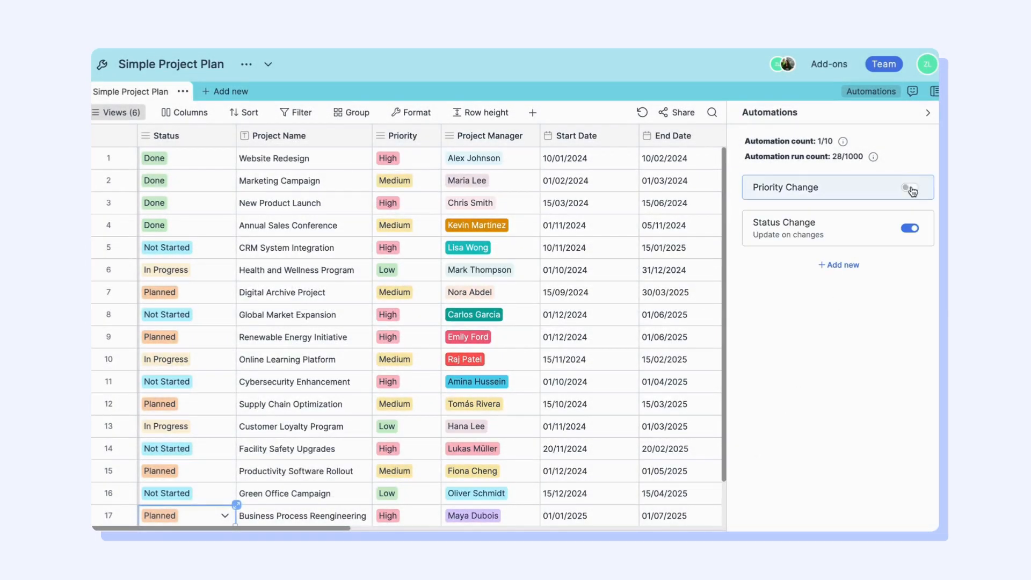
Switch Priority Change on, set Website Redesign's priority to Medium, and begin another automation.
{"action": "left_click", "coordinate": [910, 187]}
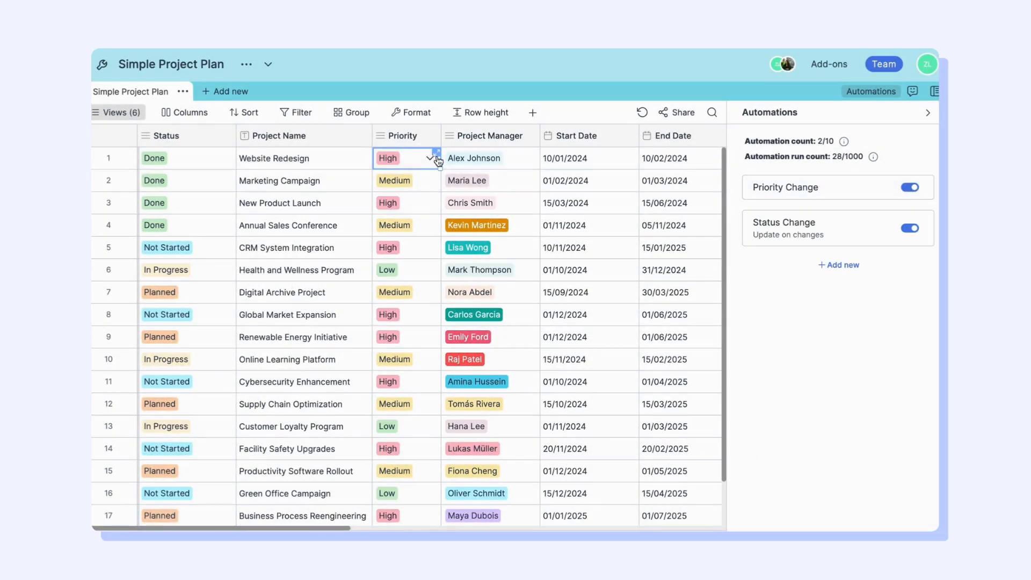
{"action": "left_click", "coordinate": [395, 158]}
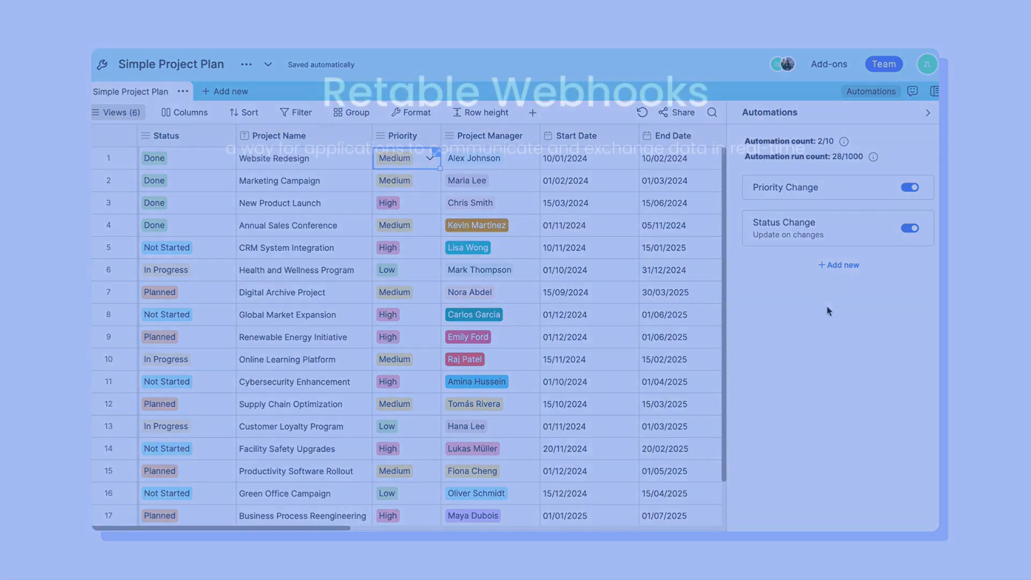
{"action": "left_click", "coordinate": [838, 265]}
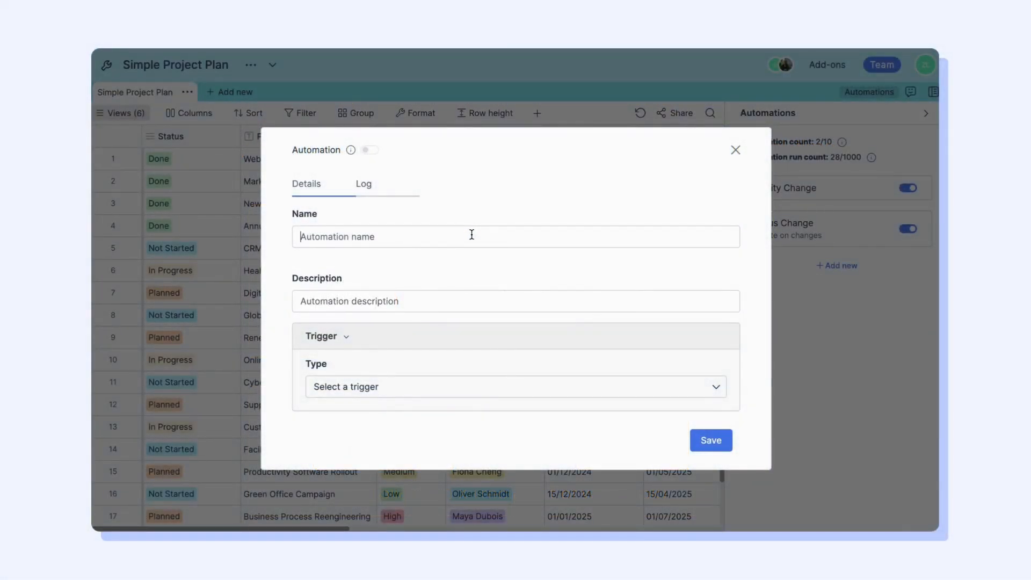
Name it 'Priority Change' with a 'When cell is updated' trigger watching the Priority column.
{"action": "type", "text": "Priority Ca"}
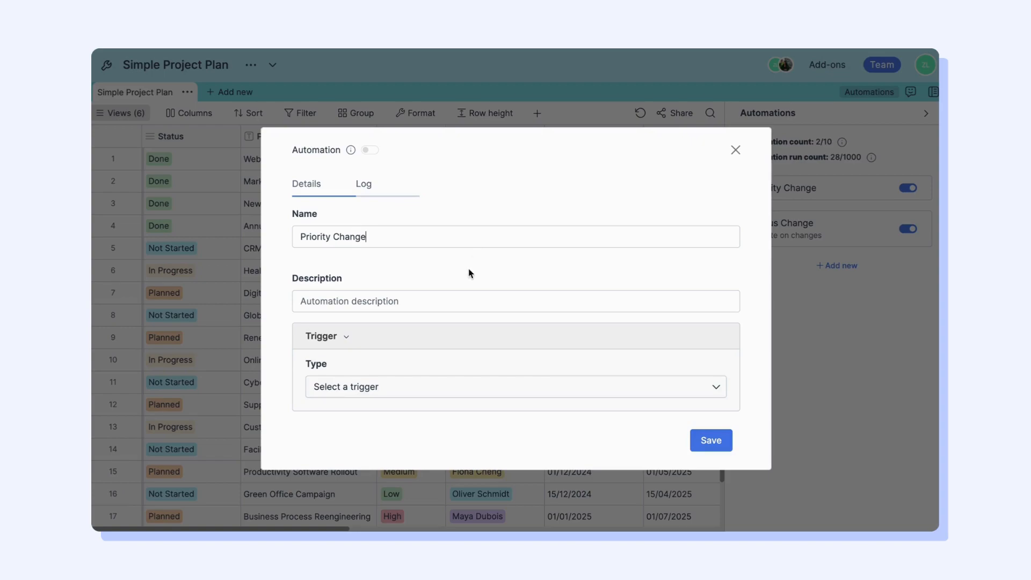
{"action": "left_click", "coordinate": [515, 386]}
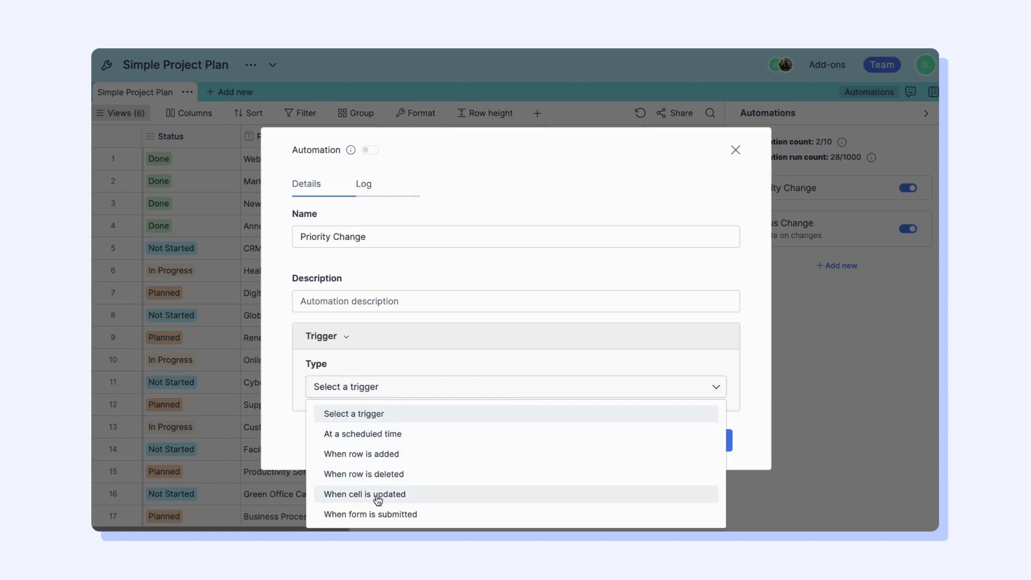
{"action": "left_click", "coordinate": [365, 494]}
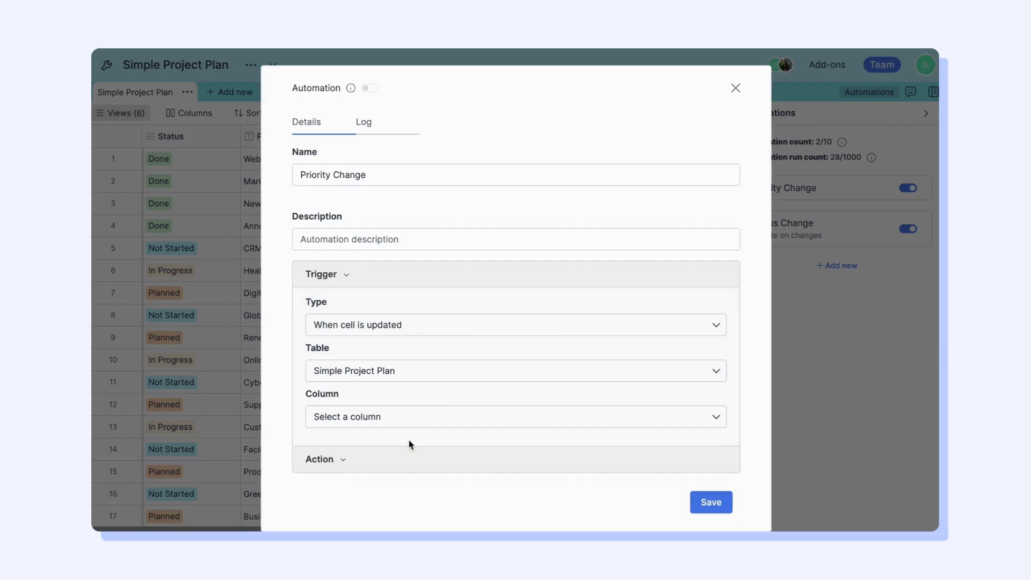
{"action": "left_click", "coordinate": [515, 417]}
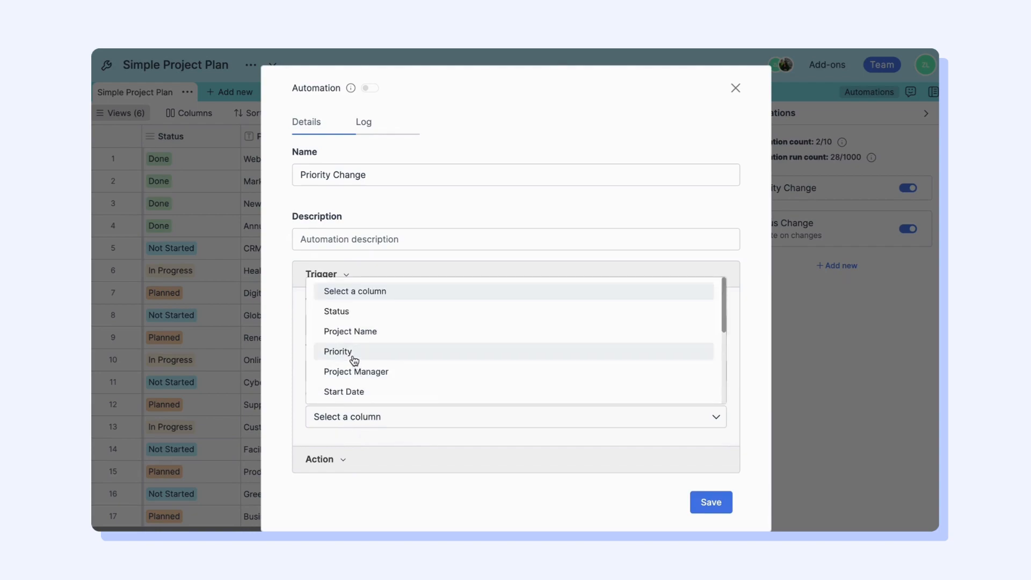
{"action": "left_click", "coordinate": [337, 350]}
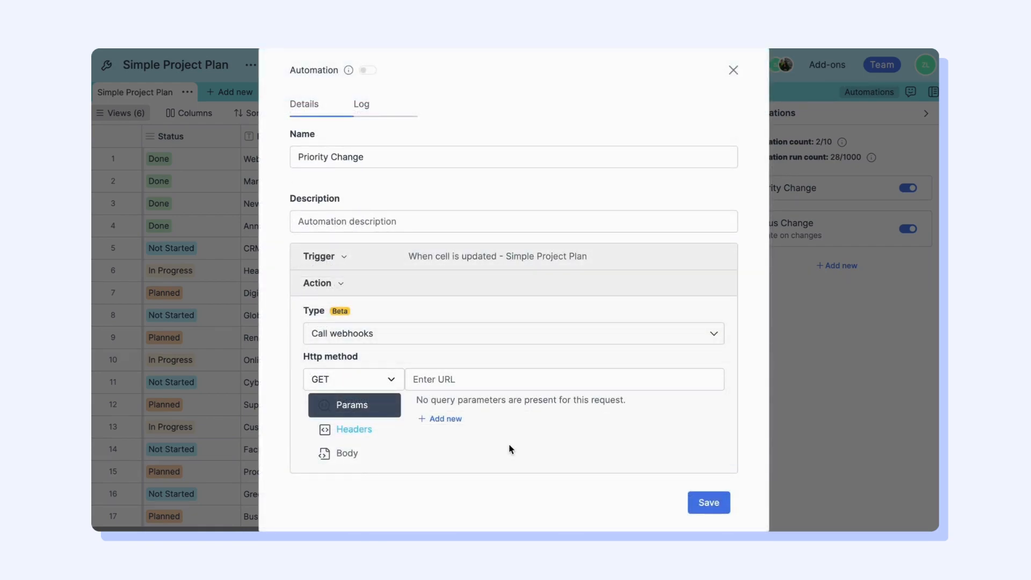
Configure the webhook URL and add query parameter priority=1, removing the extra empty row.
{"action": "left_click", "coordinate": [352, 380]}
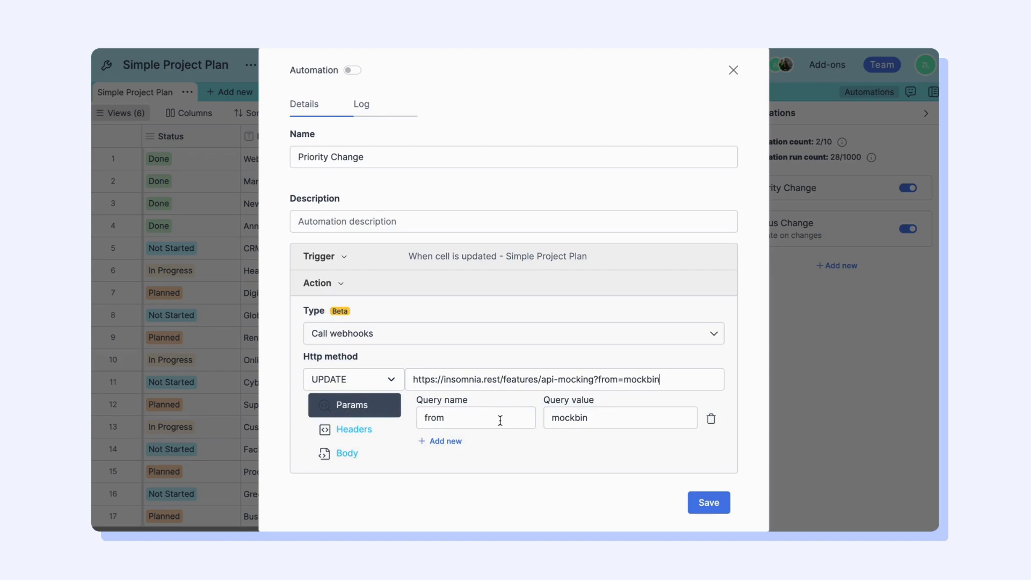
{"action": "mouse_move", "coordinate": [439, 441]}
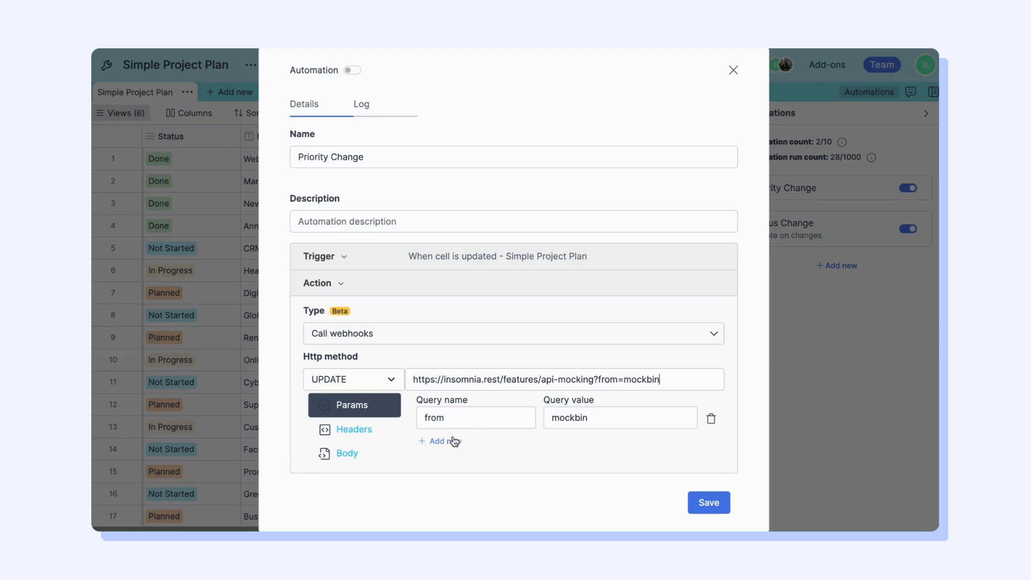
{"action": "left_click", "coordinate": [440, 441]}
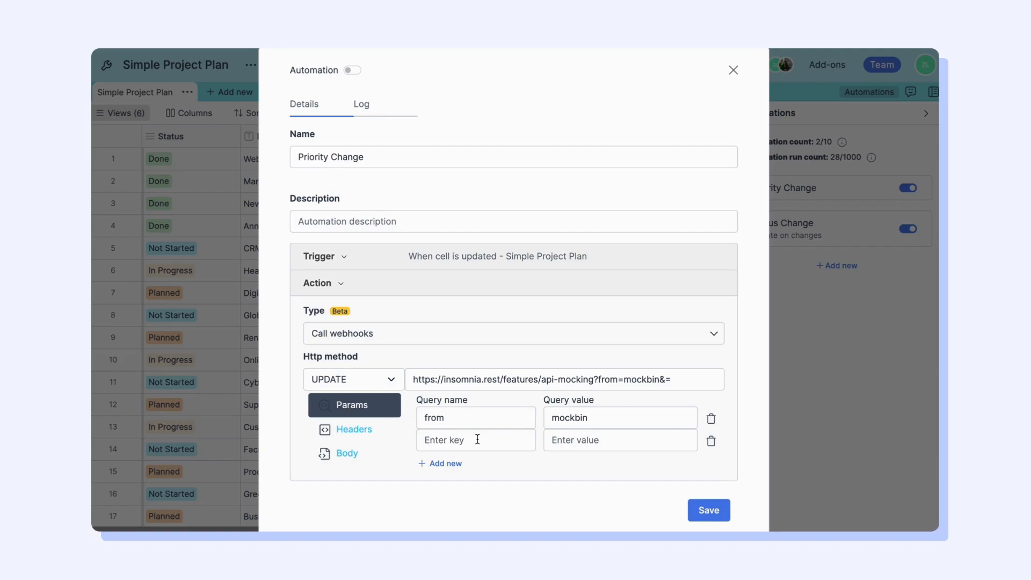
{"action": "type", "text": "priority"}
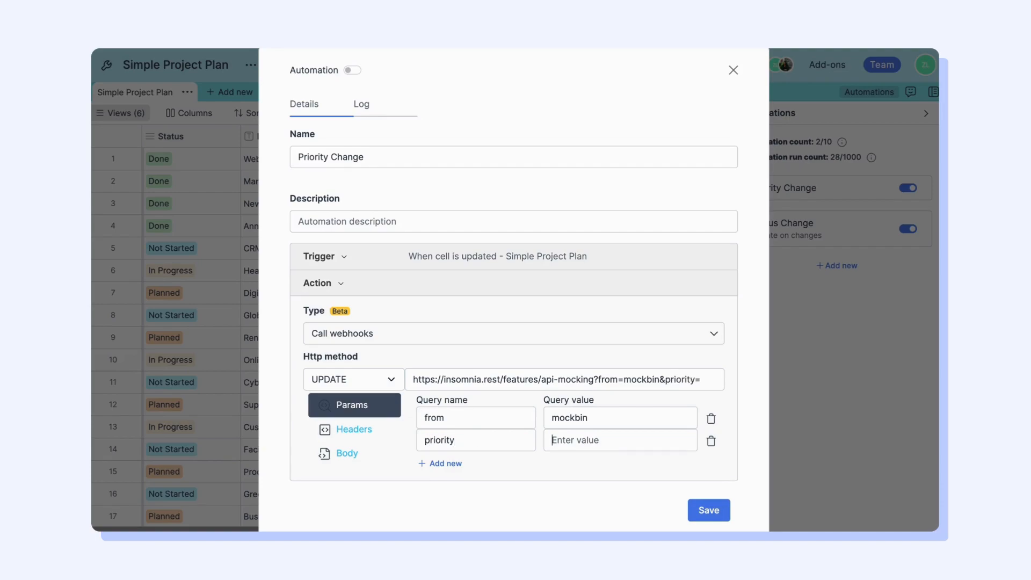
{"action": "type", "text": "1"}
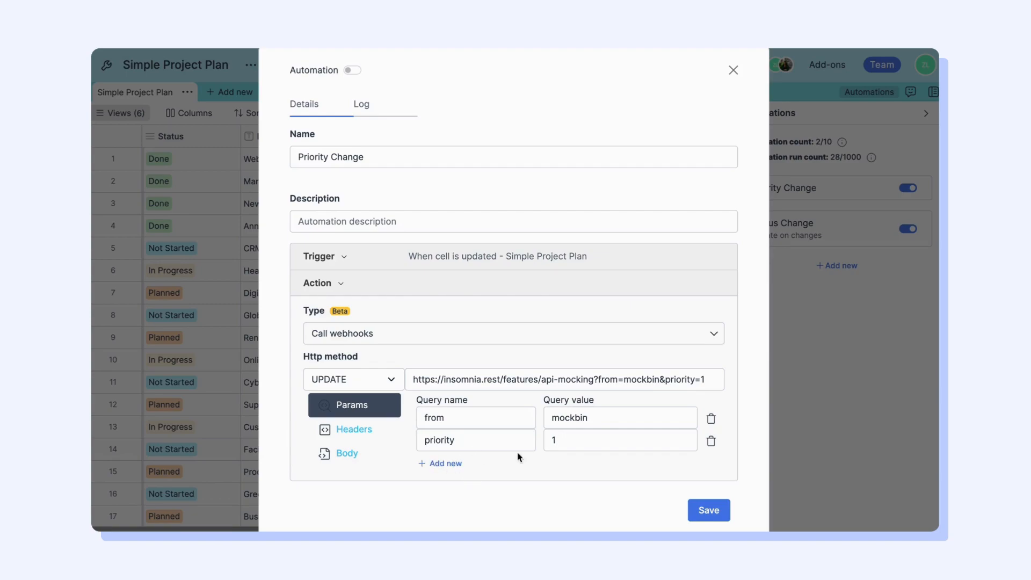
{"action": "left_click", "coordinate": [441, 463]}
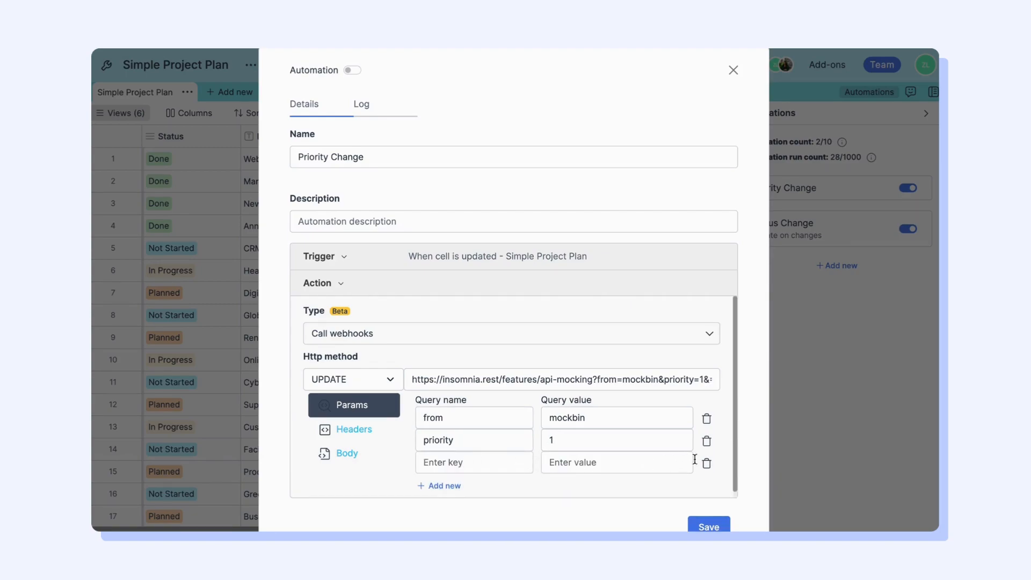
{"action": "left_click", "coordinate": [707, 463]}
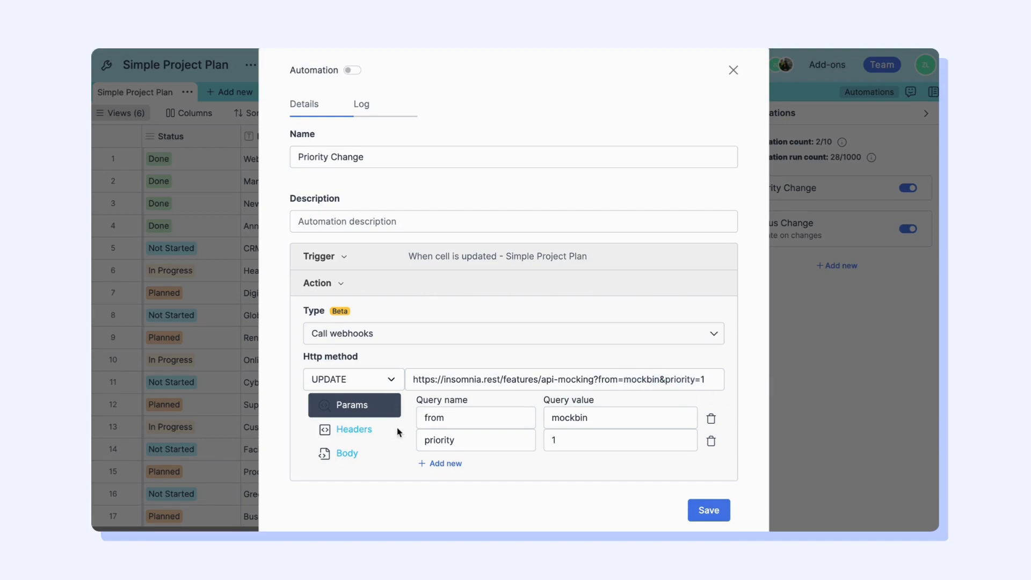
Add a Priority-Change header with the value Retable to the webhook request.
{"action": "left_click", "coordinate": [354, 429]}
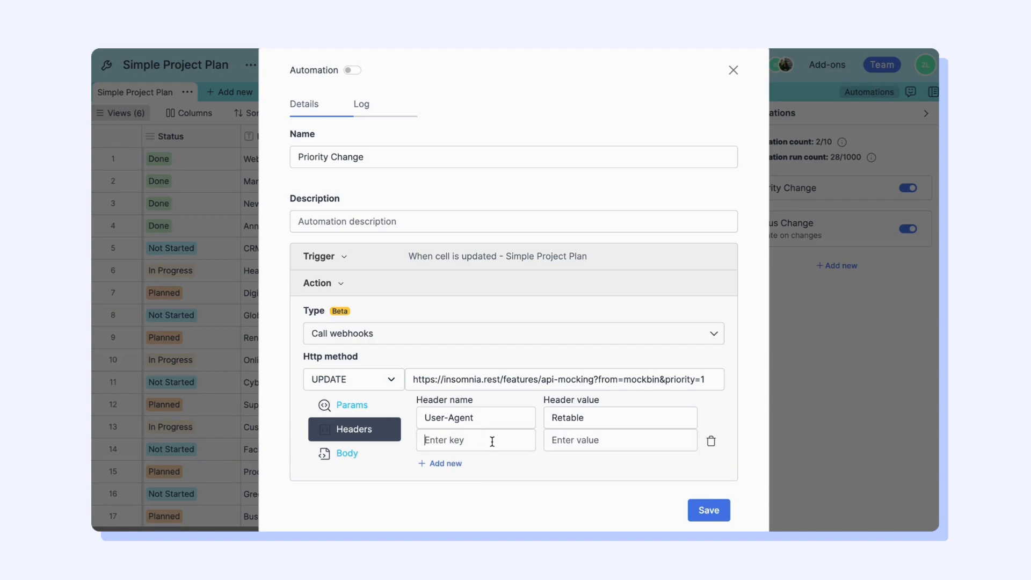
{"action": "type", "text": "Priority-Chan"}
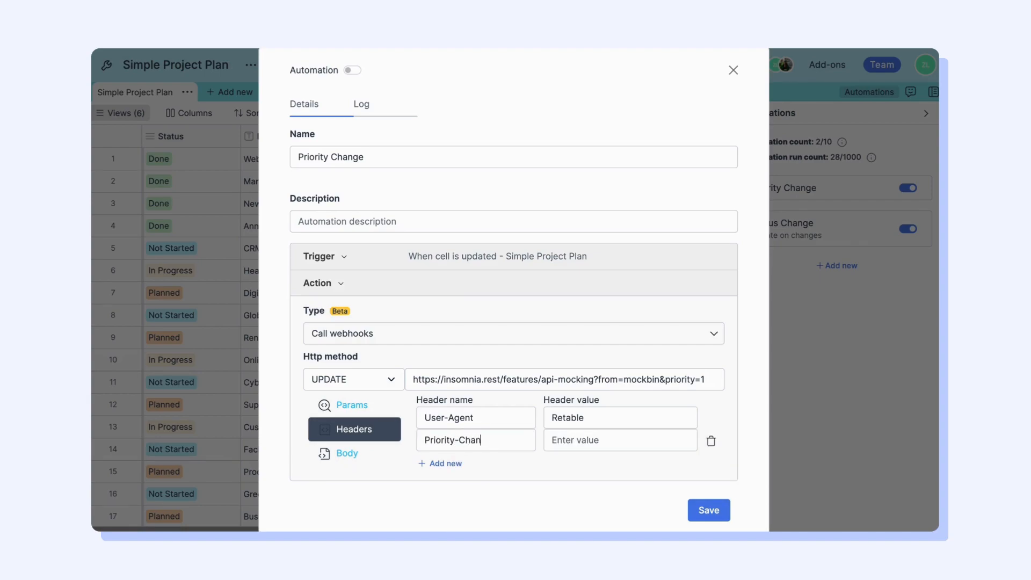
{"action": "type", "text": "Retable"}
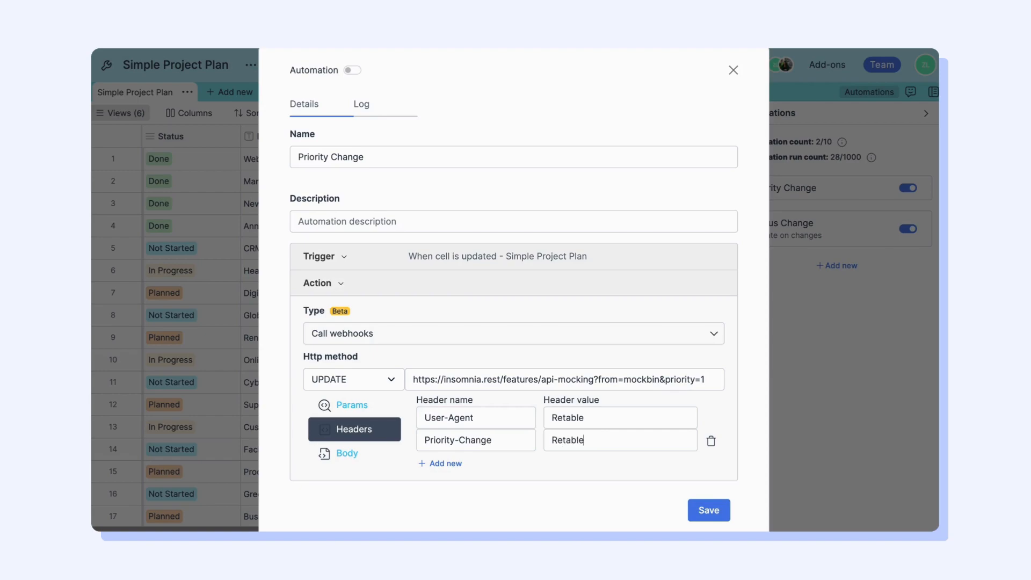
{"action": "mouse_move", "coordinate": [347, 454]}
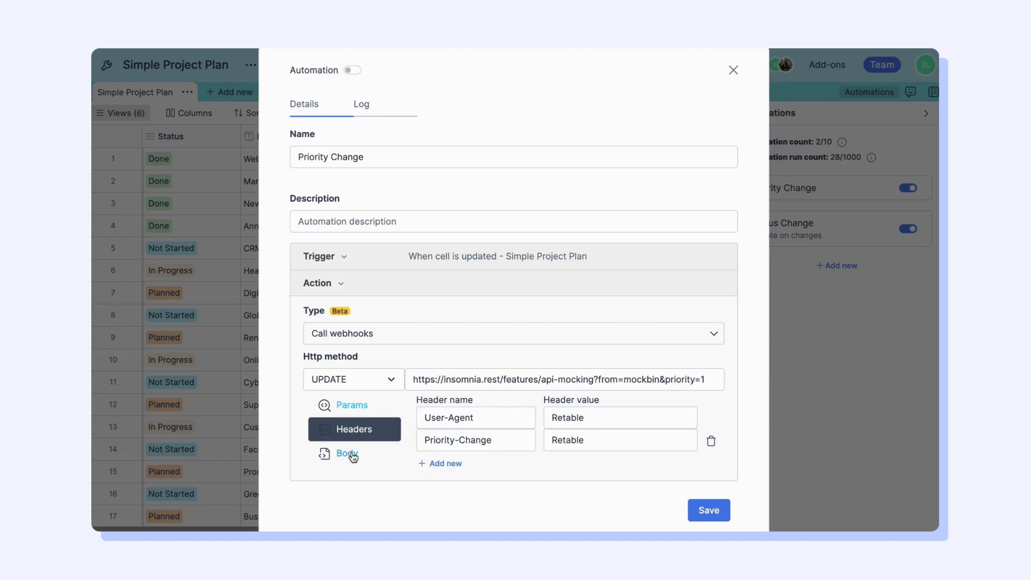
Try the application/json body and Dependencies column toggle, leave content type none, and save the automation.
{"action": "left_click", "coordinate": [347, 452]}
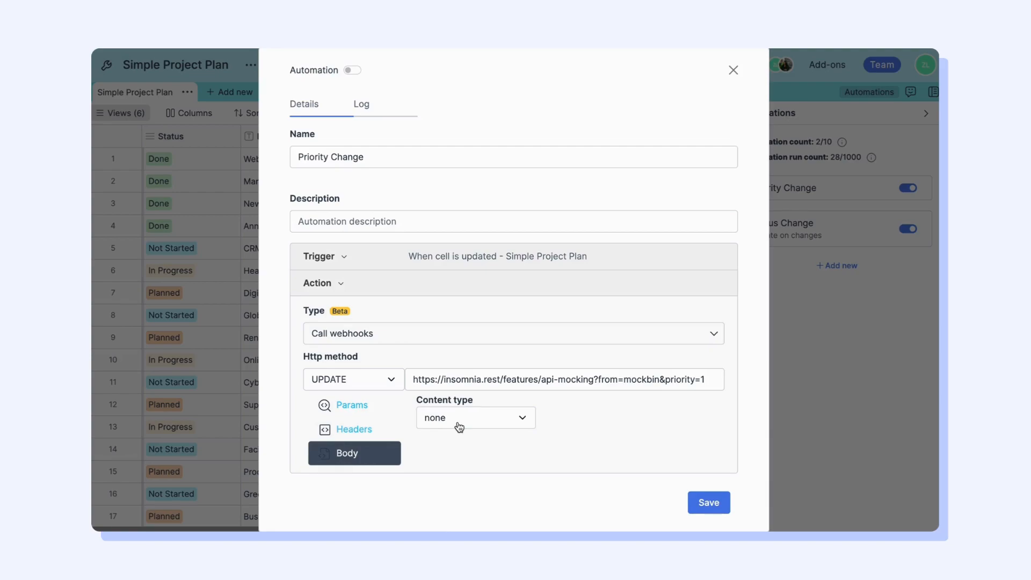
{"action": "mouse_move", "coordinate": [381, 383]}
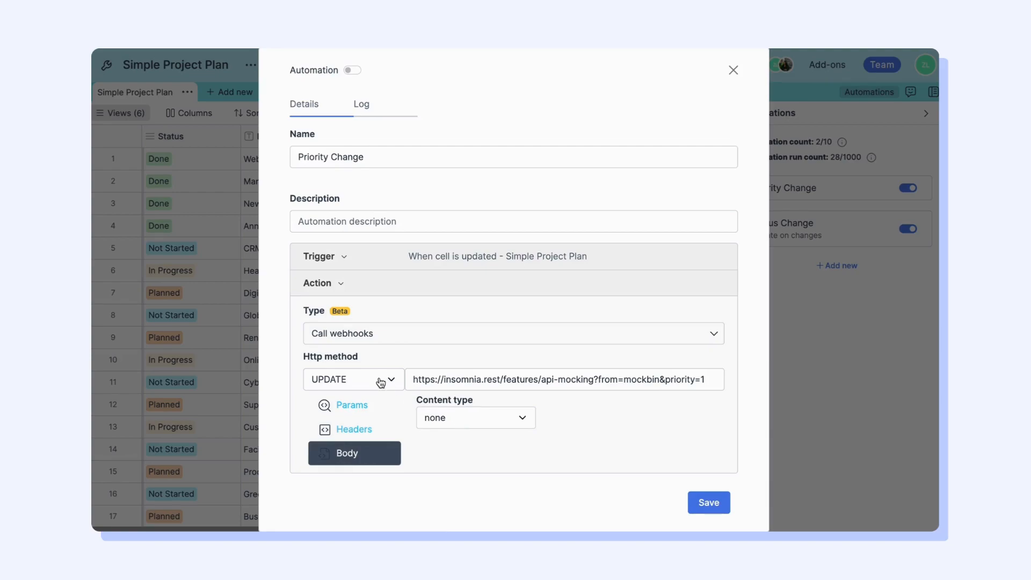
{"action": "left_click", "coordinate": [475, 417]}
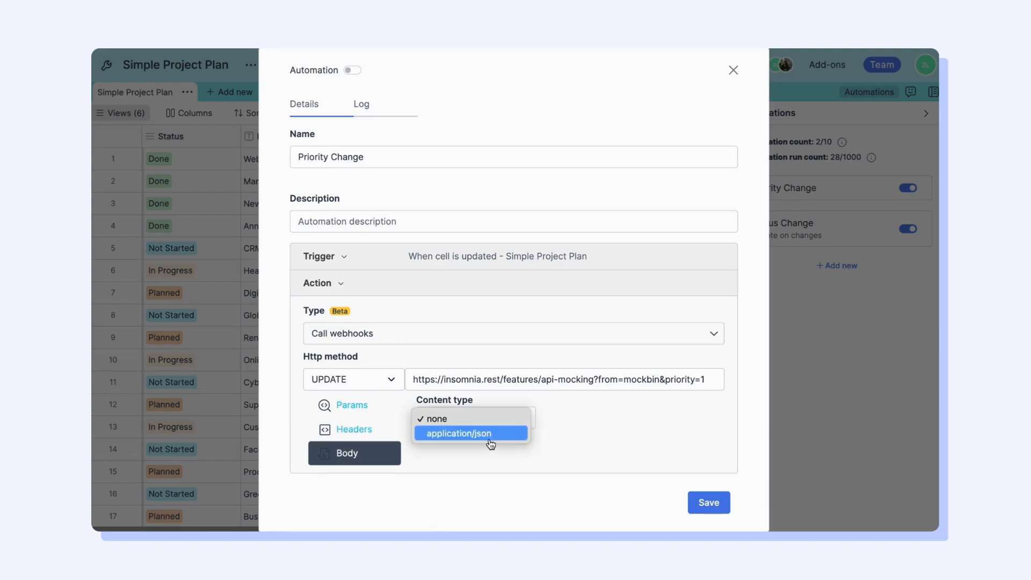
{"action": "left_click", "coordinate": [458, 433]}
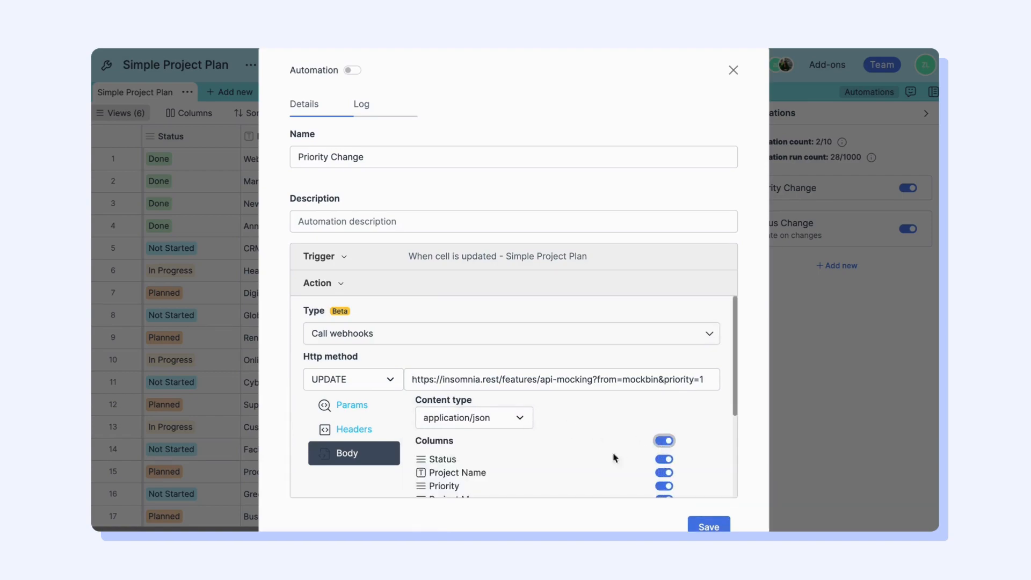
{"action": "left_click", "coordinate": [352, 380]}
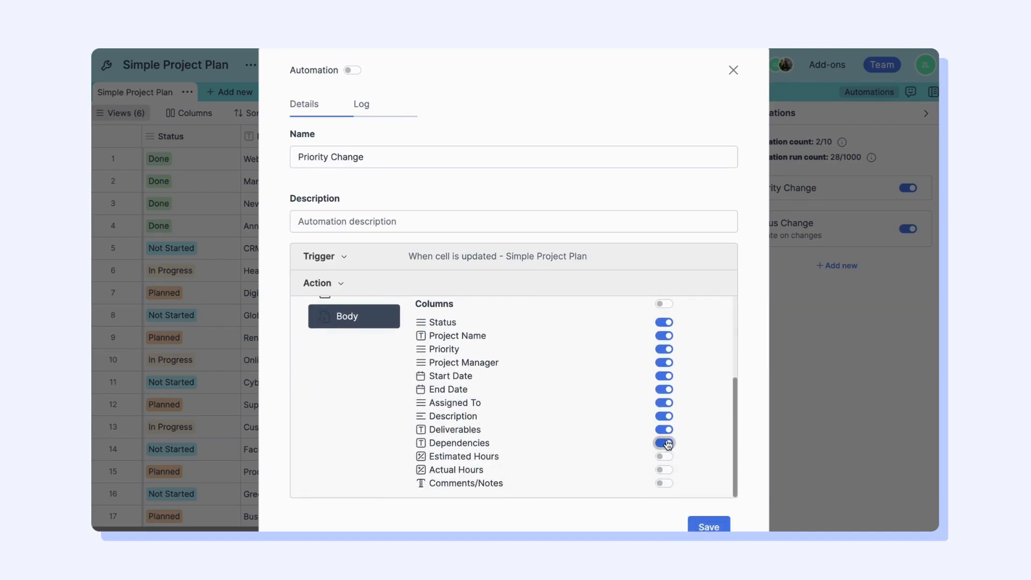
{"action": "left_click", "coordinate": [664, 443]}
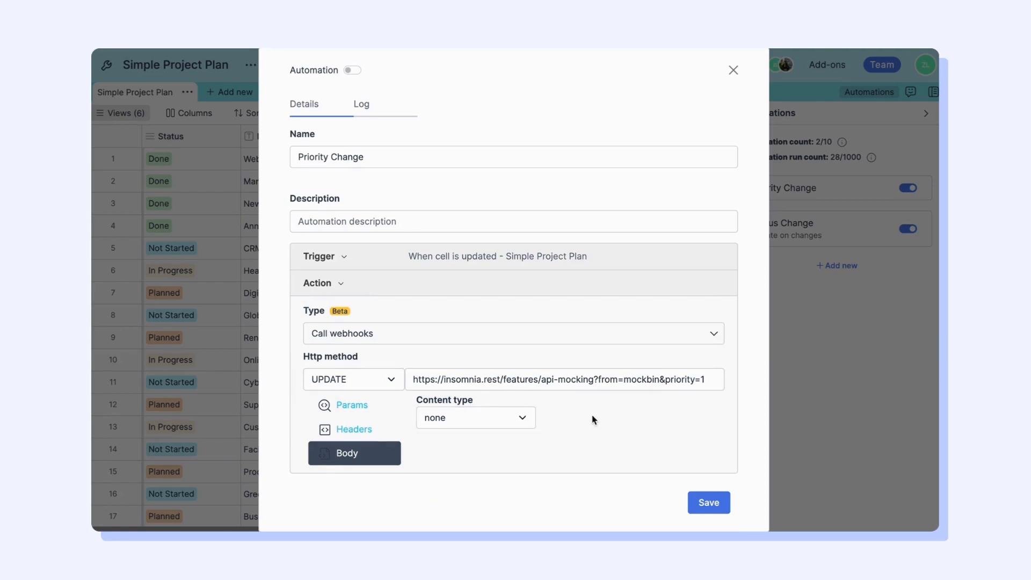
{"action": "mouse_move", "coordinate": [603, 474]}
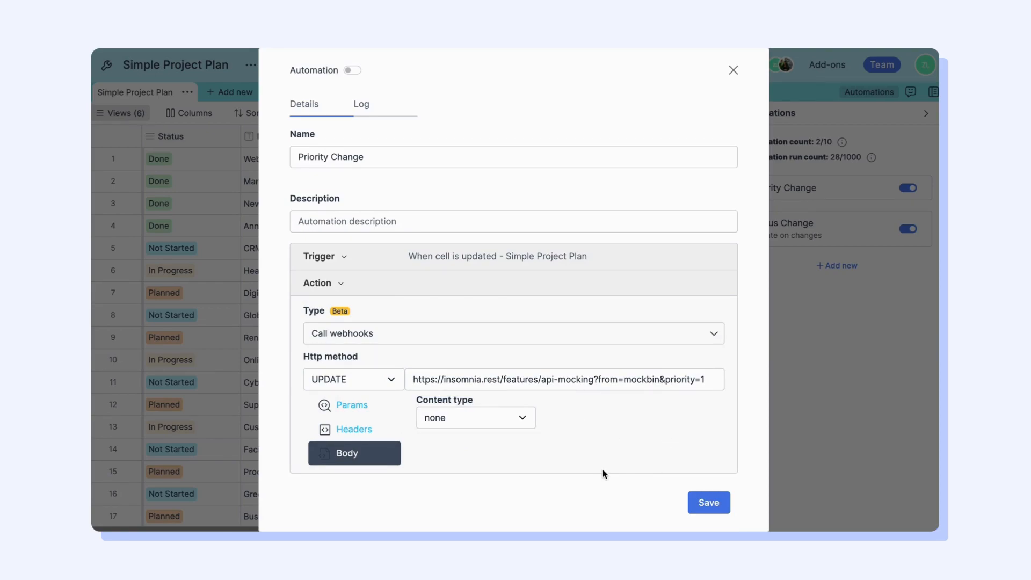
{"action": "mouse_move", "coordinate": [710, 502]}
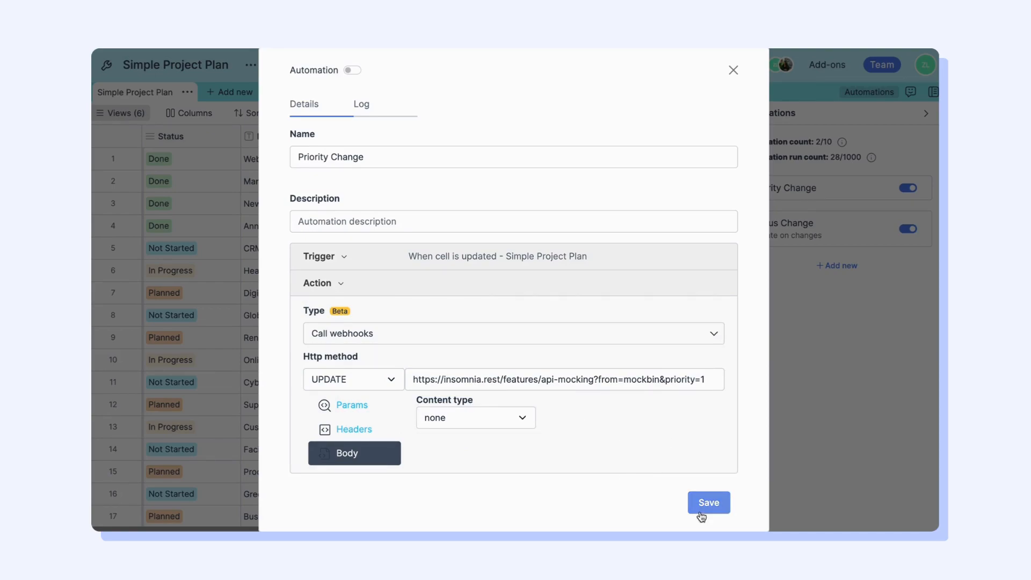
{"action": "left_click", "coordinate": [708, 503]}
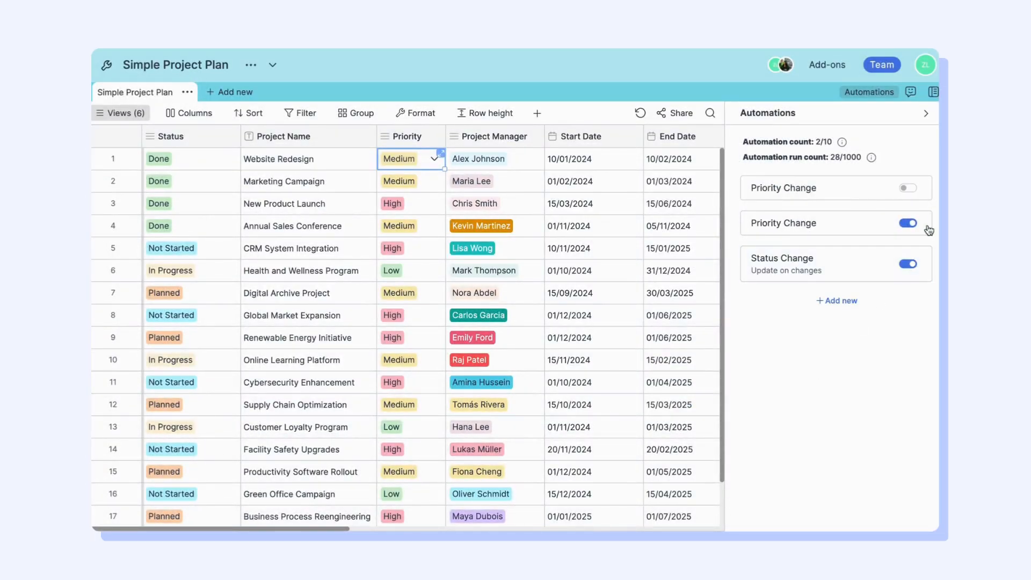